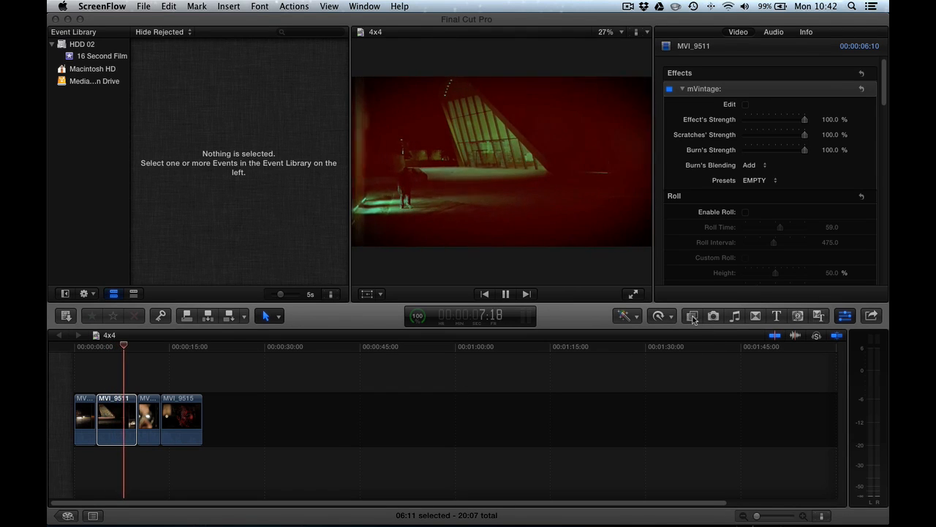
# Open the Effects Browser and narrow it to the mVintage category
pyautogui.click(691, 316)
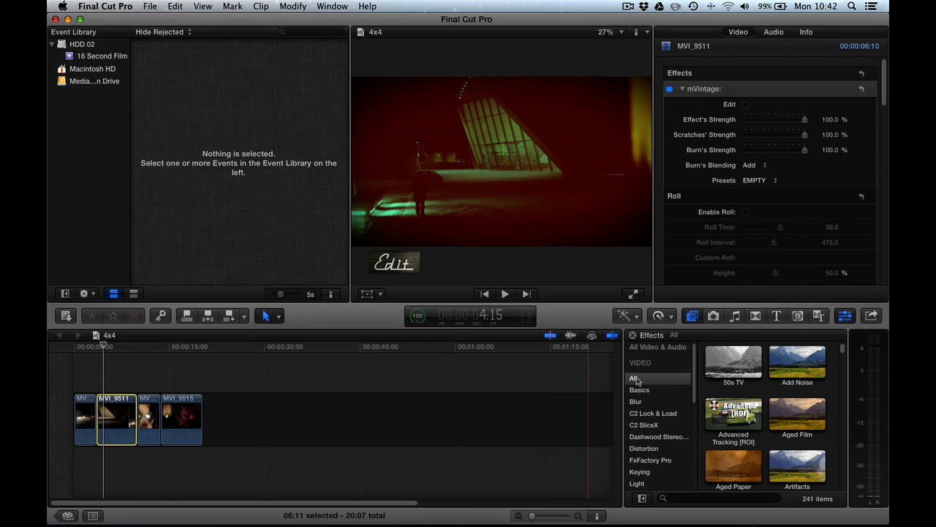
pyautogui.scroll(-3)
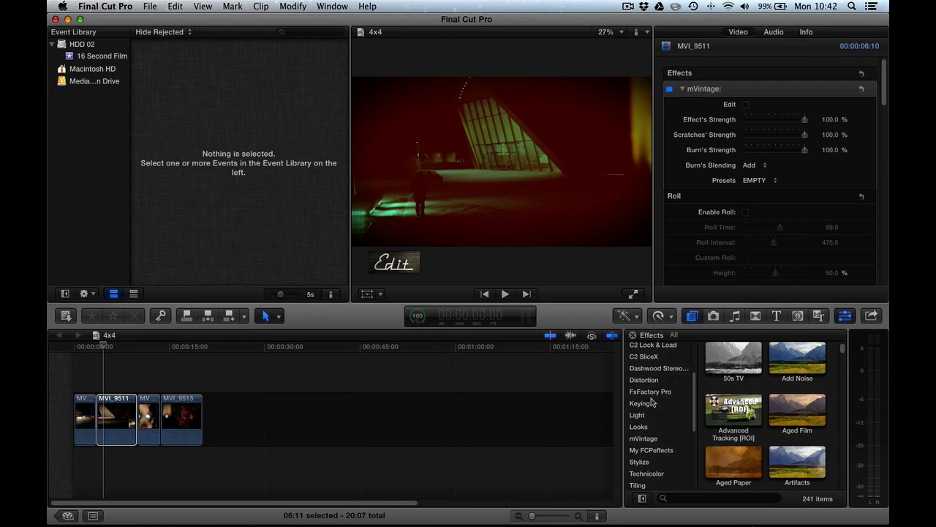
pyautogui.click(644, 419)
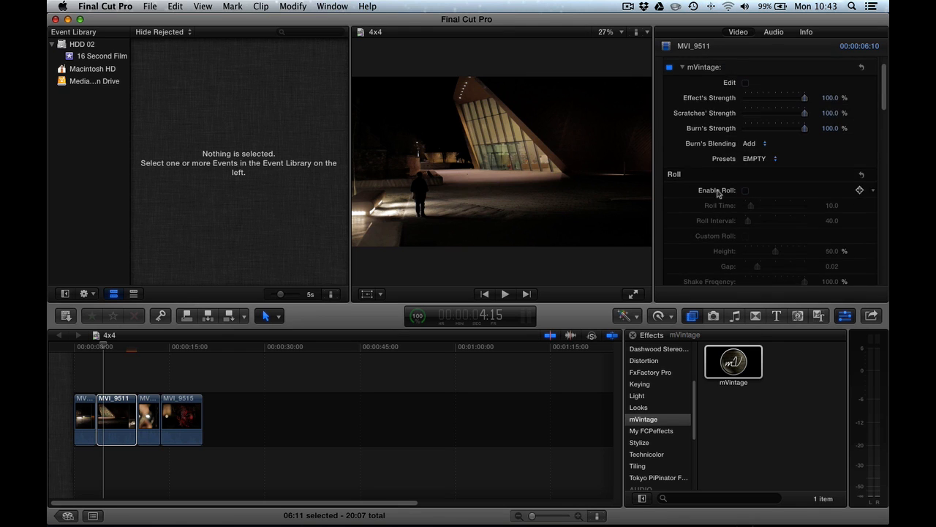
pyautogui.scroll(-3)
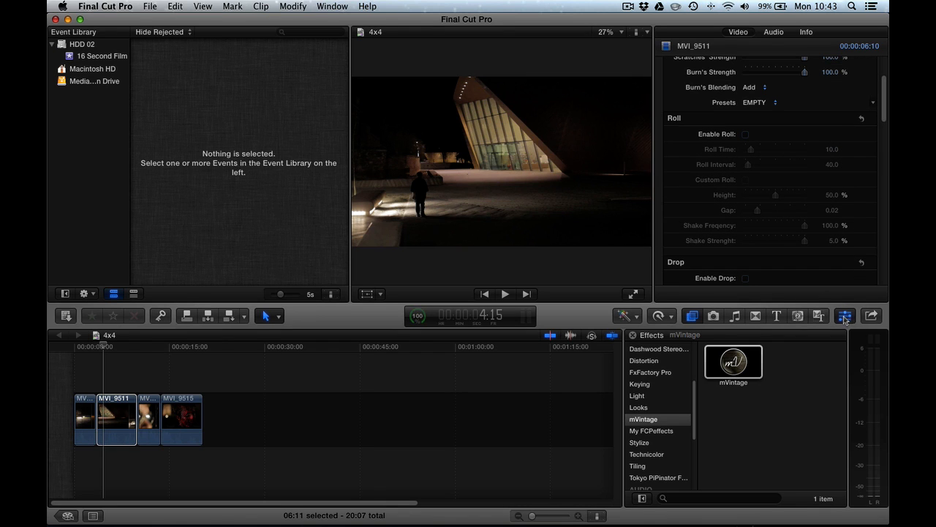
pyautogui.scroll(-3)
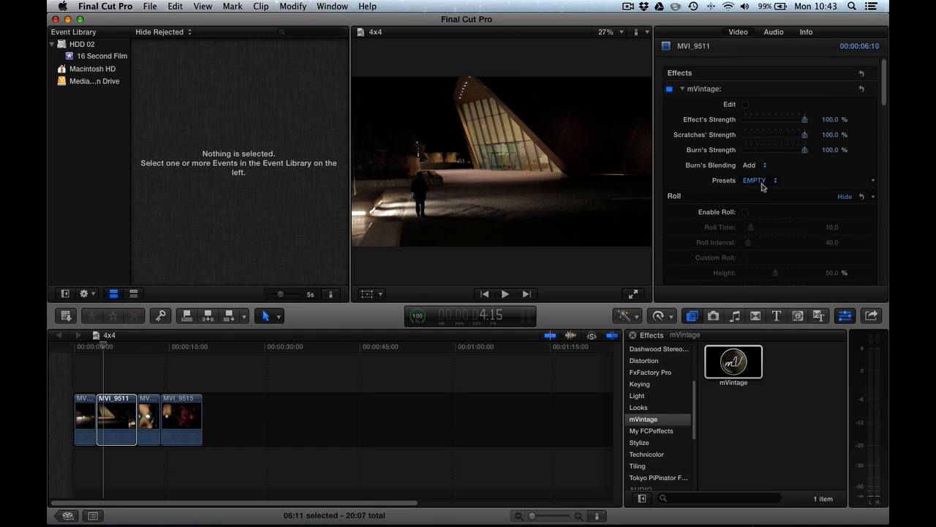
pyautogui.scroll(-3)
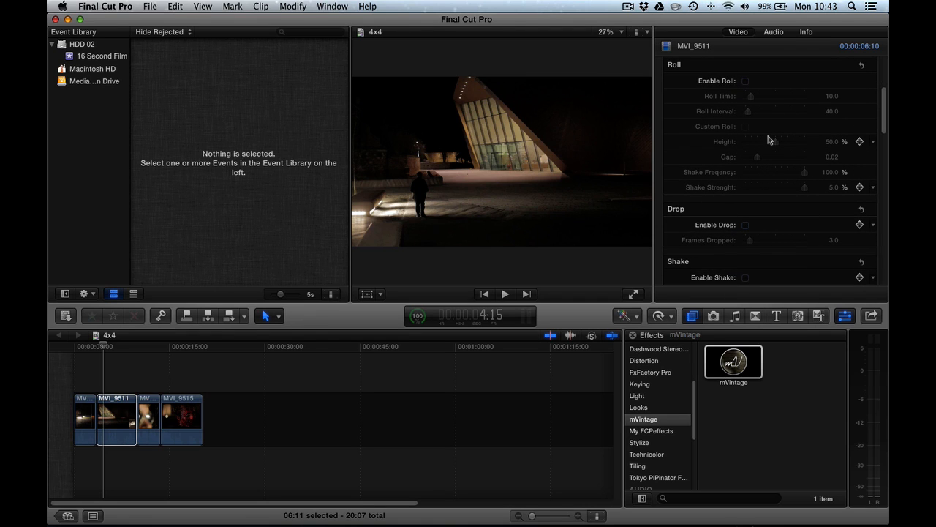
pyautogui.scroll(-3)
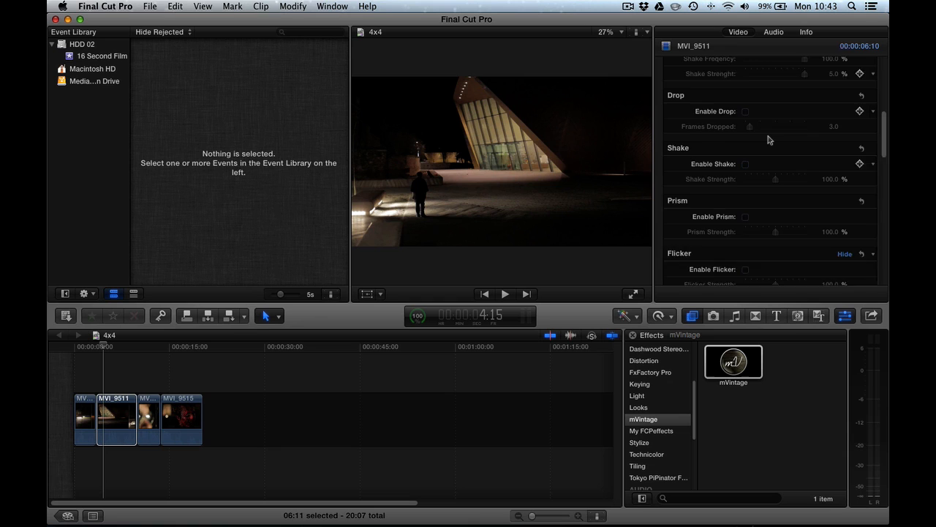
pyautogui.scroll(-3)
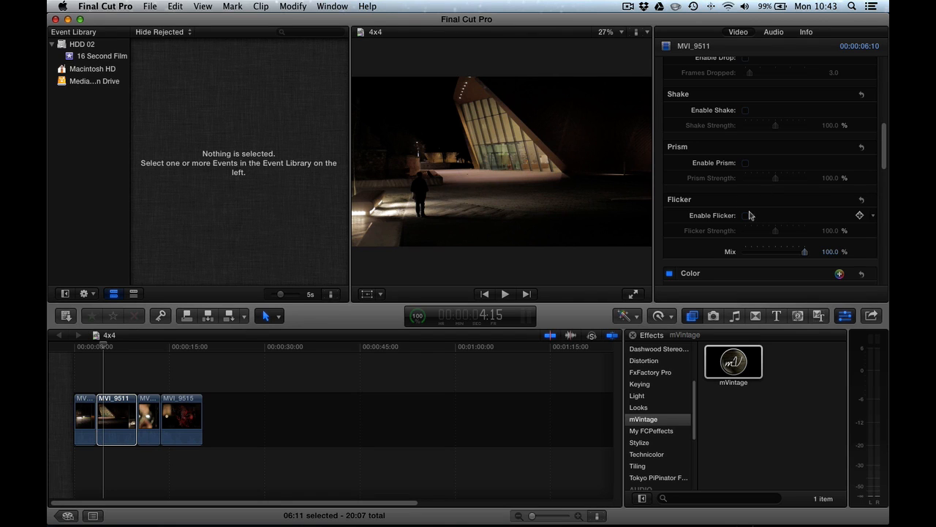
# Enable mVintage Flicker and preview it from the start of MVI_9511
pyautogui.click(745, 215)
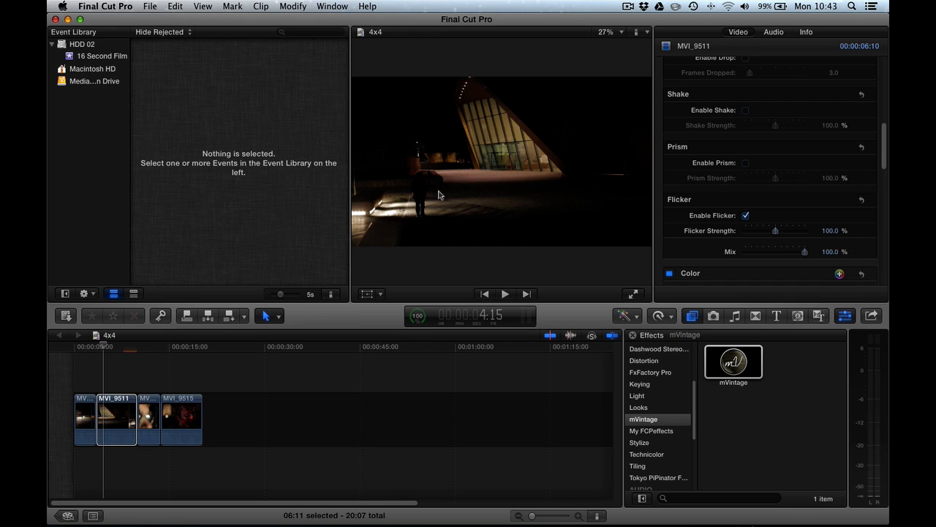
pyautogui.click(97, 346)
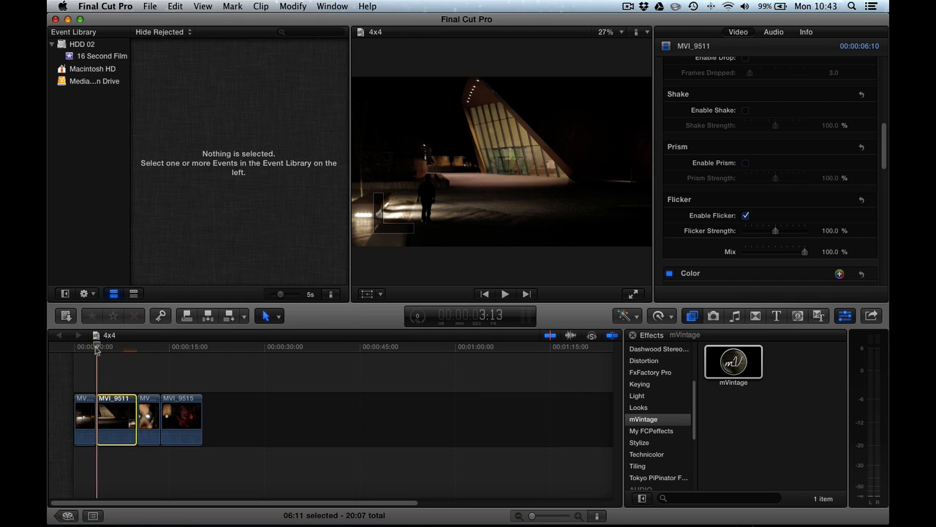
pyautogui.click(505, 293)
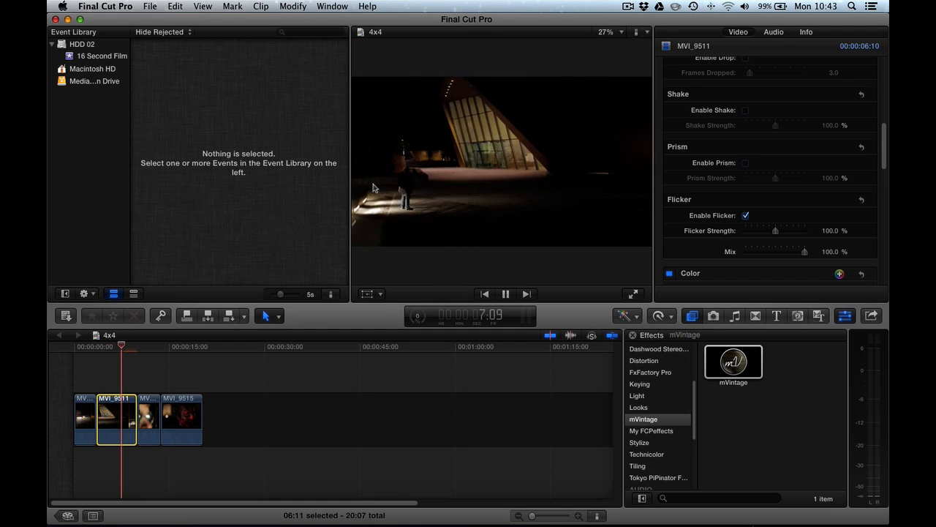
pyautogui.click(505, 293)
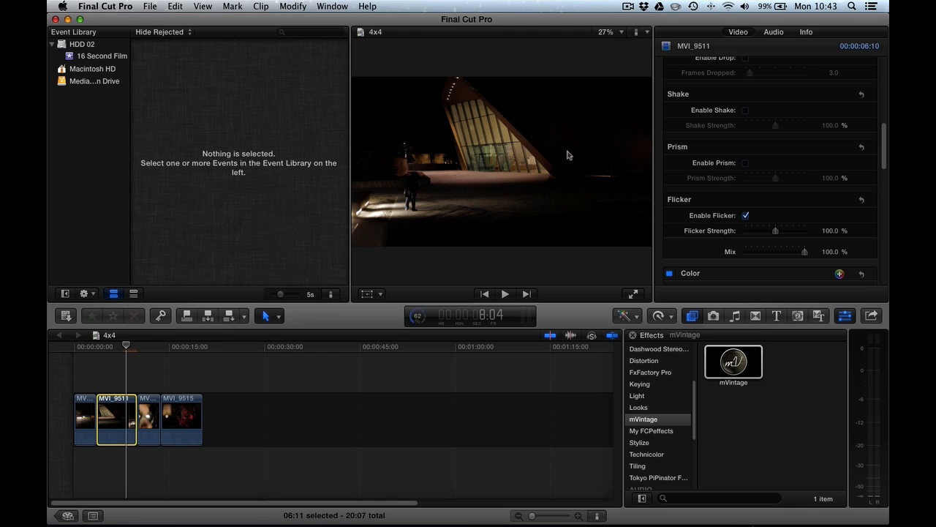
# Lower Flicker Strength to 8.23% and preview the weaker flicker
pyautogui.scroll(3)
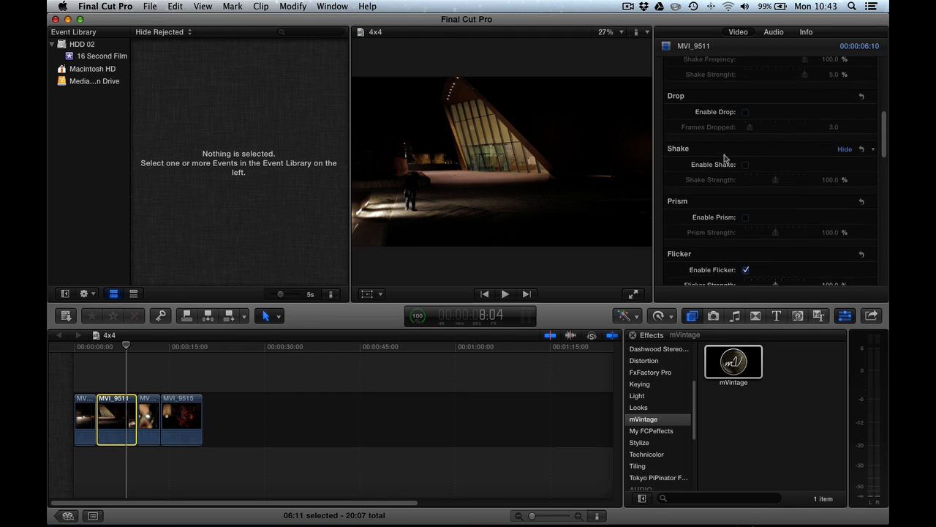
pyautogui.scroll(-3)
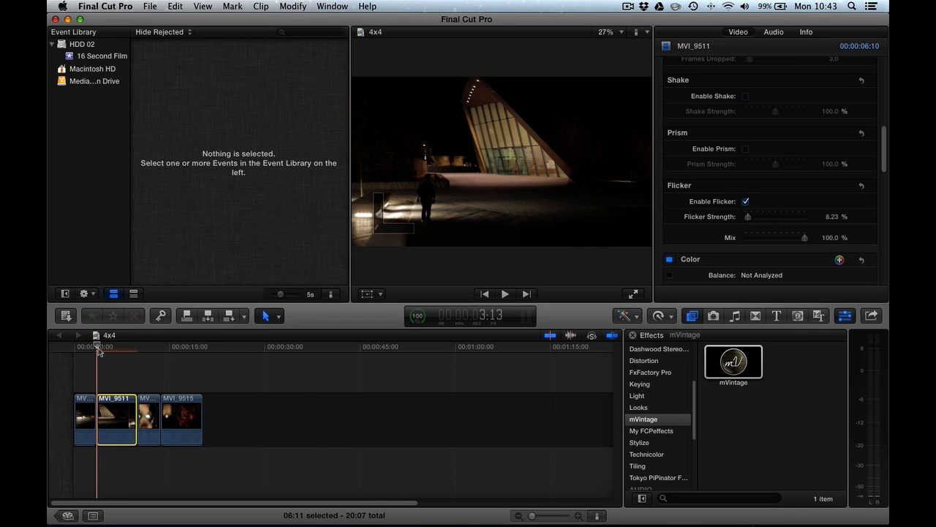
pyautogui.click(505, 293)
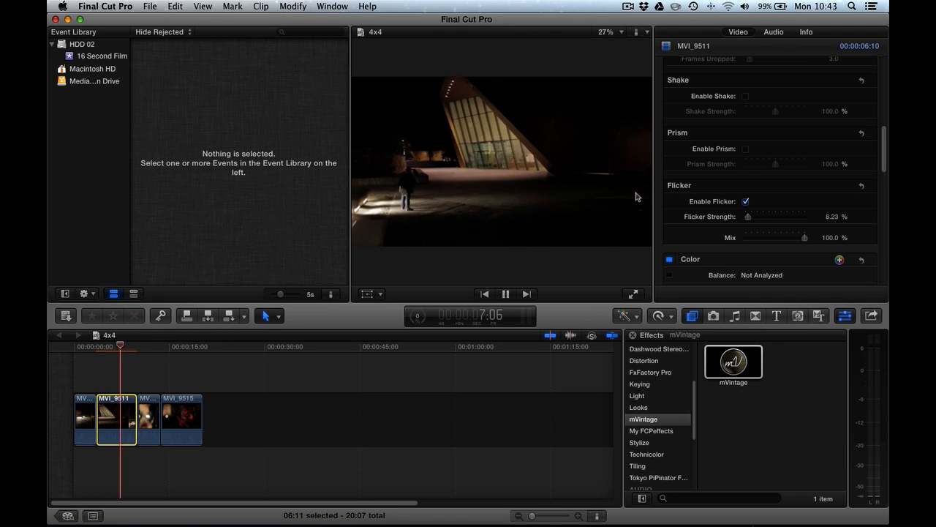
pyautogui.click(504, 293)
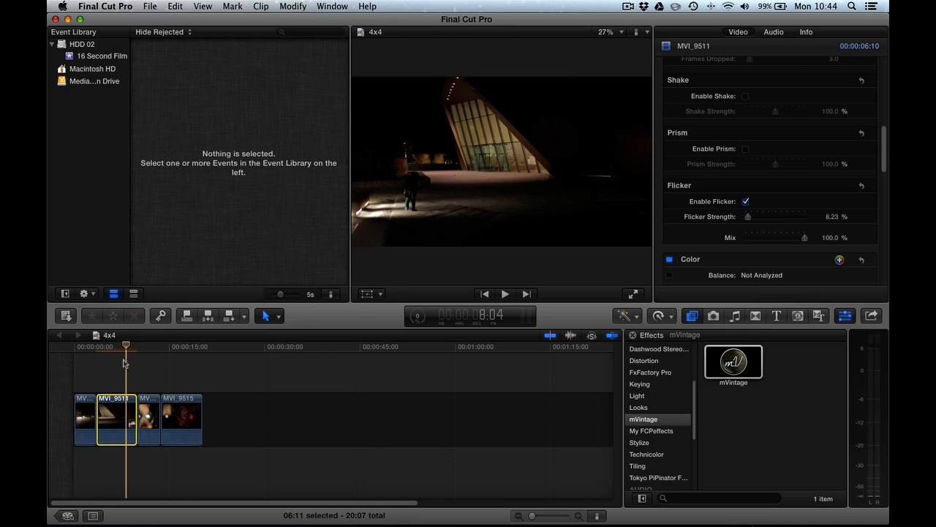
pyautogui.moveTo(746, 153)
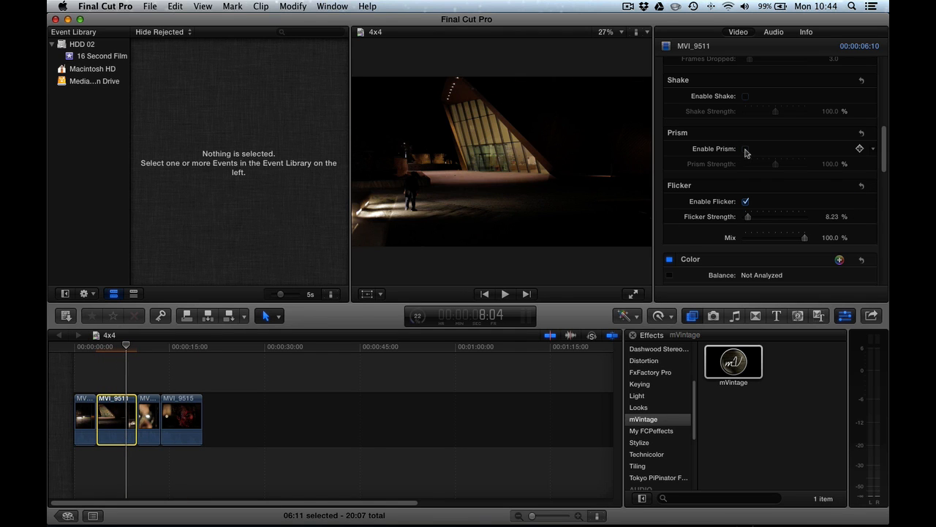
# Enable Prism and set Prism Strength to 81.35%
pyautogui.click(746, 149)
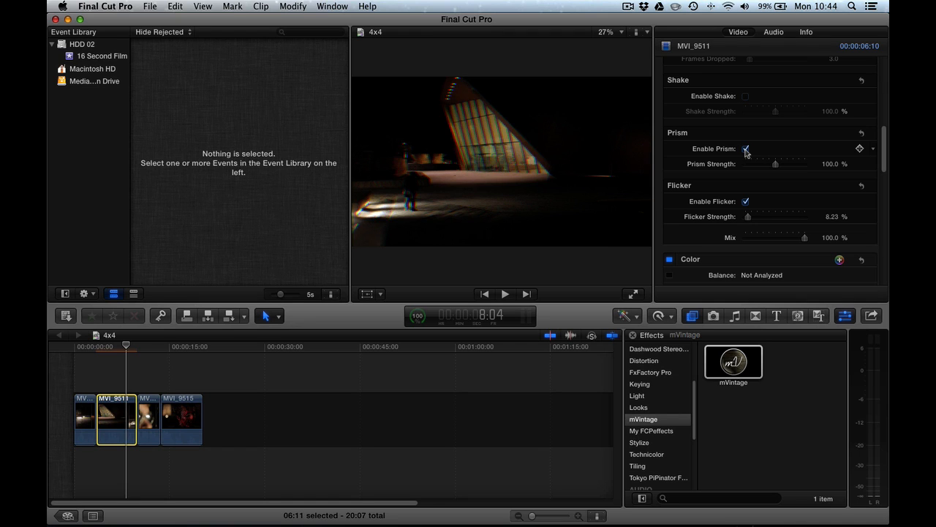
pyautogui.click(746, 149)
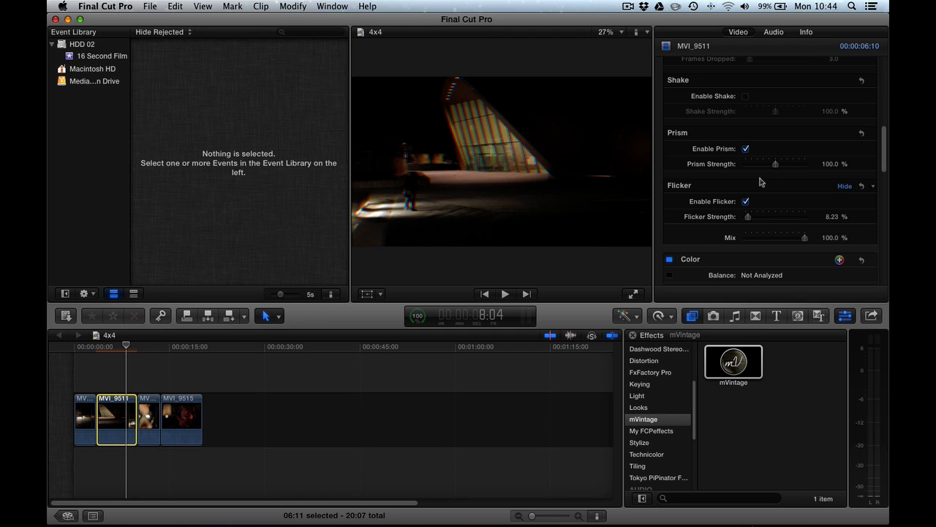
pyautogui.moveTo(776, 163); pyautogui.dragTo(805, 164)
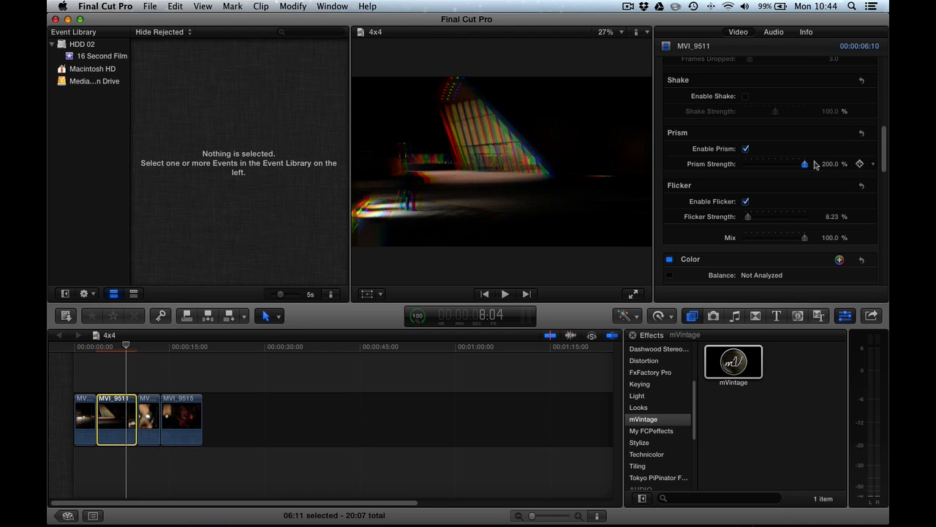
pyautogui.moveTo(804, 164); pyautogui.dragTo(745, 164)
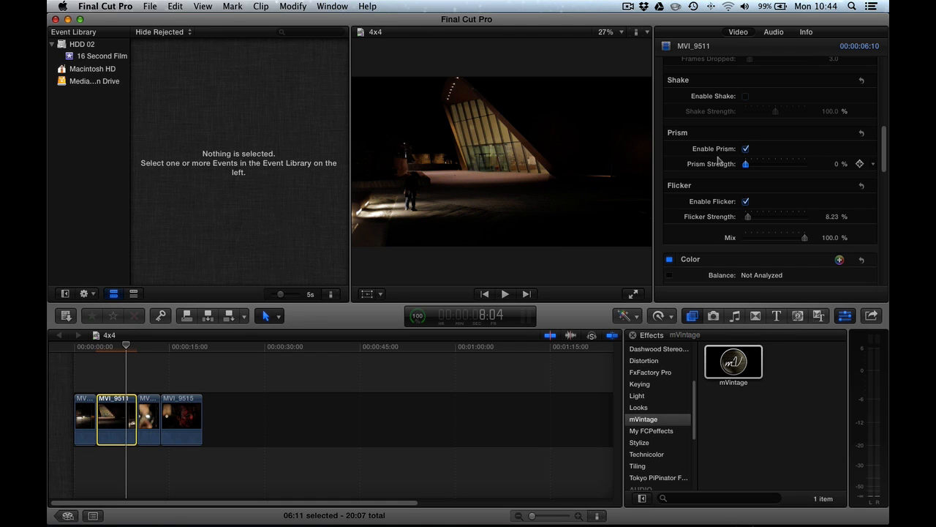
pyautogui.moveTo(745, 164); pyautogui.dragTo(770, 164)
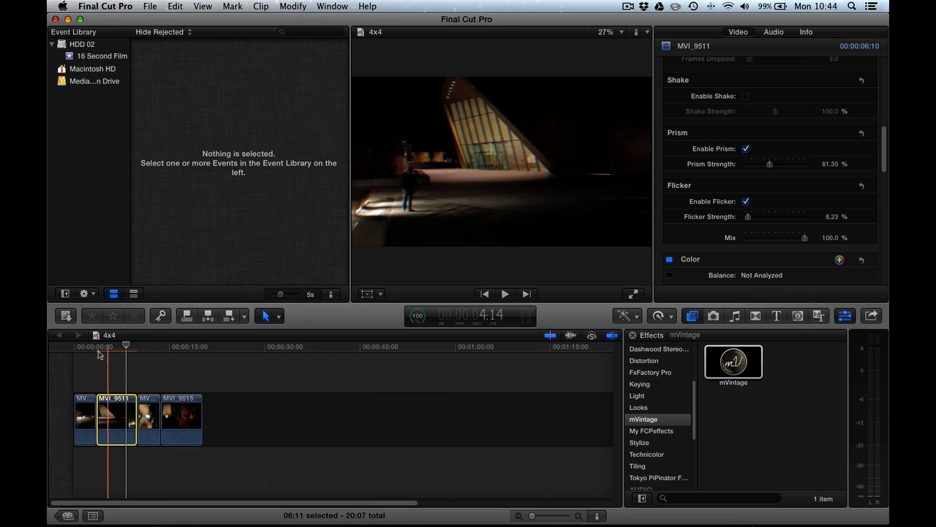
# Preview the prism look, then switch Flicker off
pyautogui.click(505, 294)
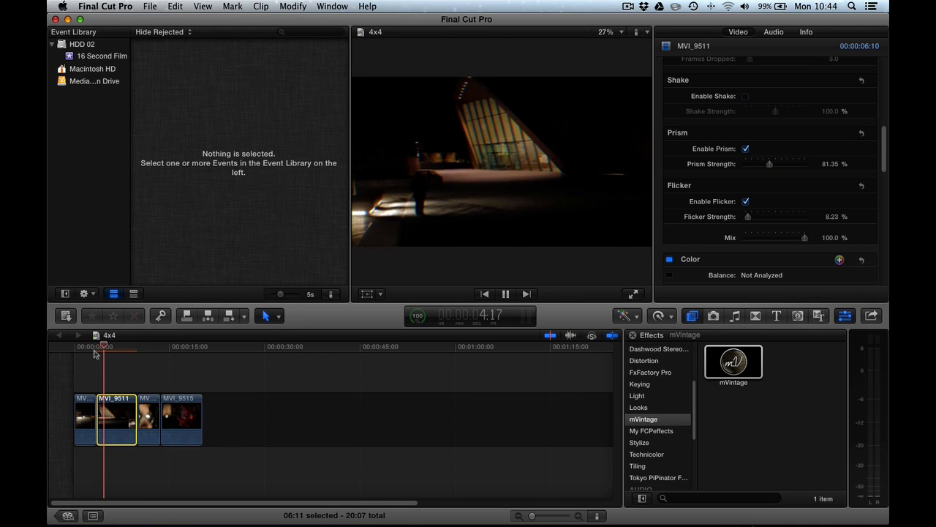
pyautogui.click(745, 202)
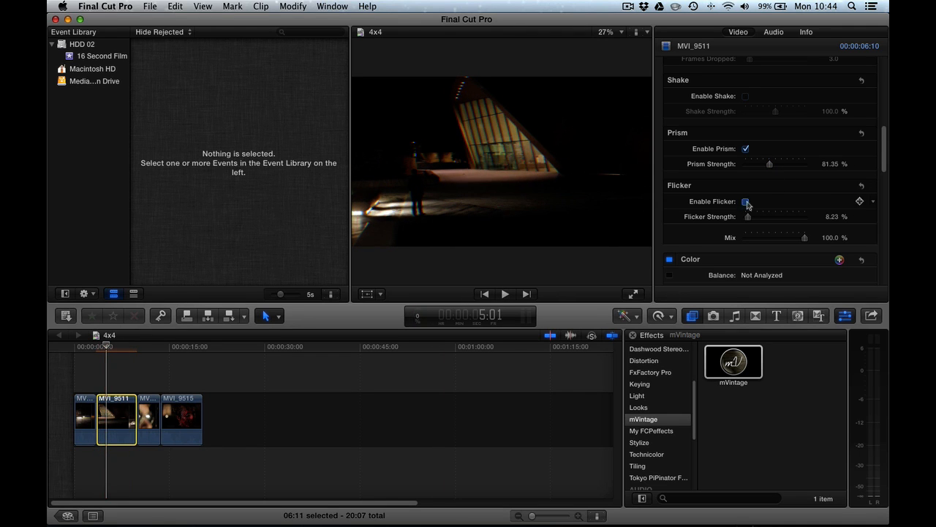
pyautogui.click(746, 201)
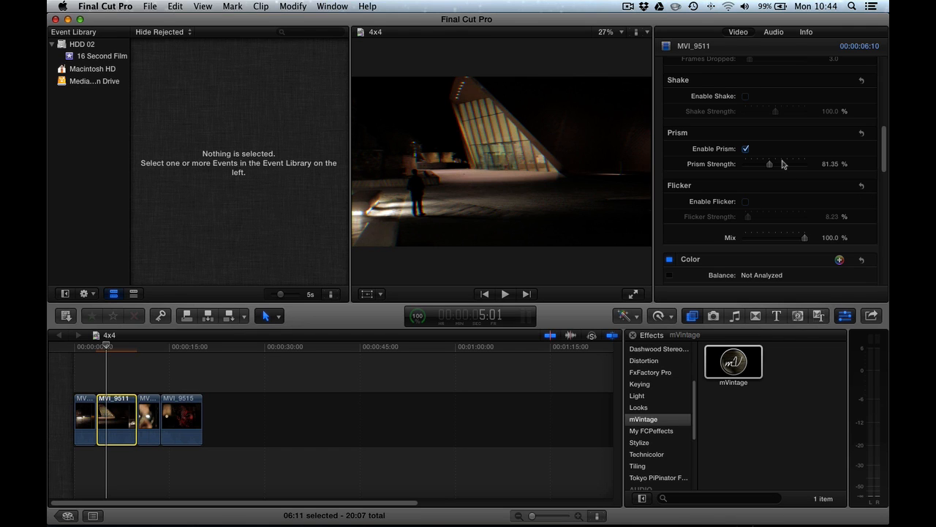
# Switch Prism off, enable Shake, and preview it while adjusting strength
pyautogui.click(745, 148)
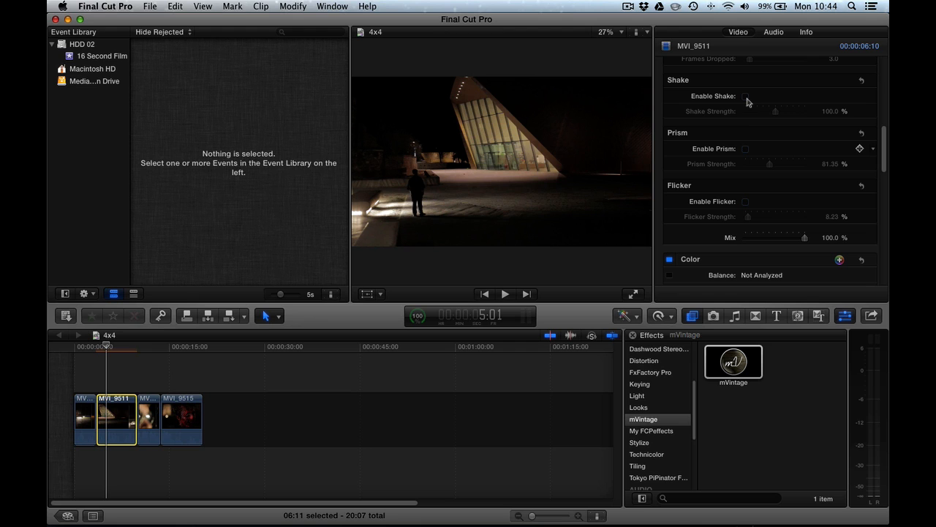
pyautogui.click(745, 96)
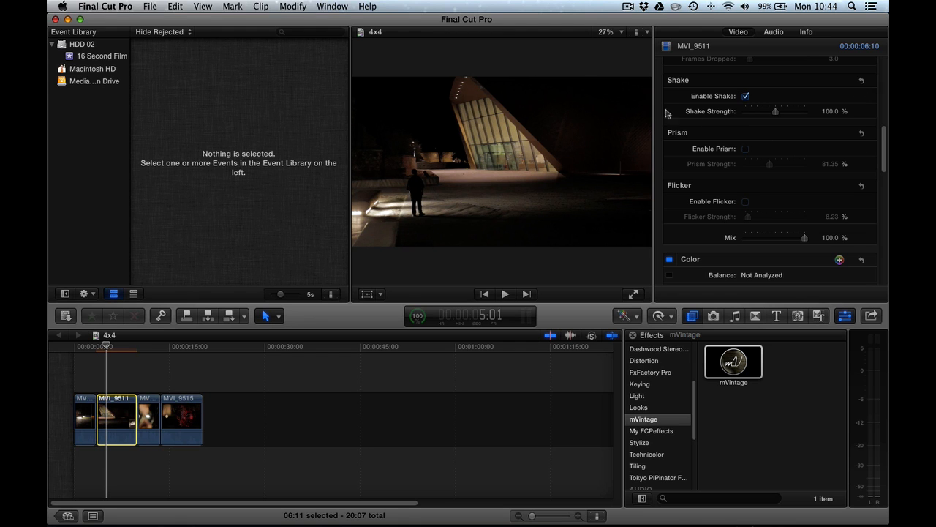
pyautogui.click(504, 294)
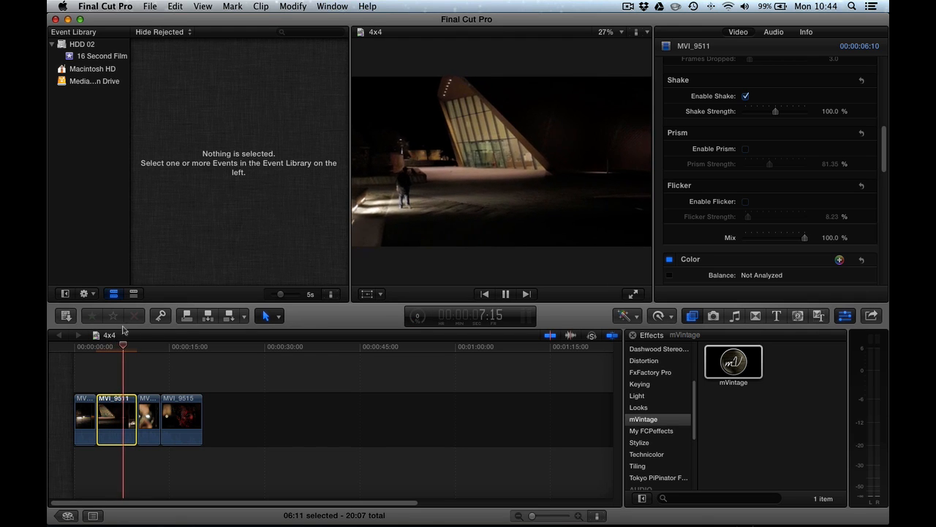
pyautogui.moveTo(776, 111); pyautogui.dragTo(749, 111)
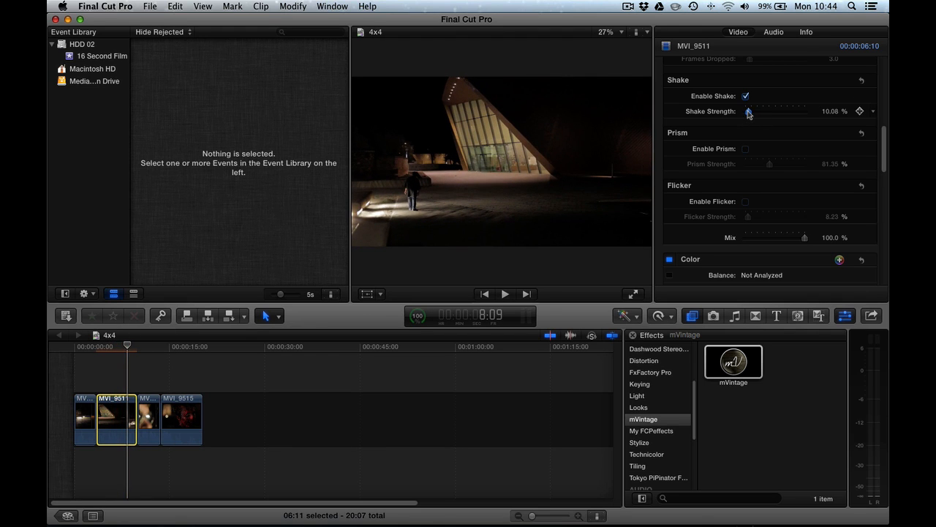
pyautogui.click(504, 293)
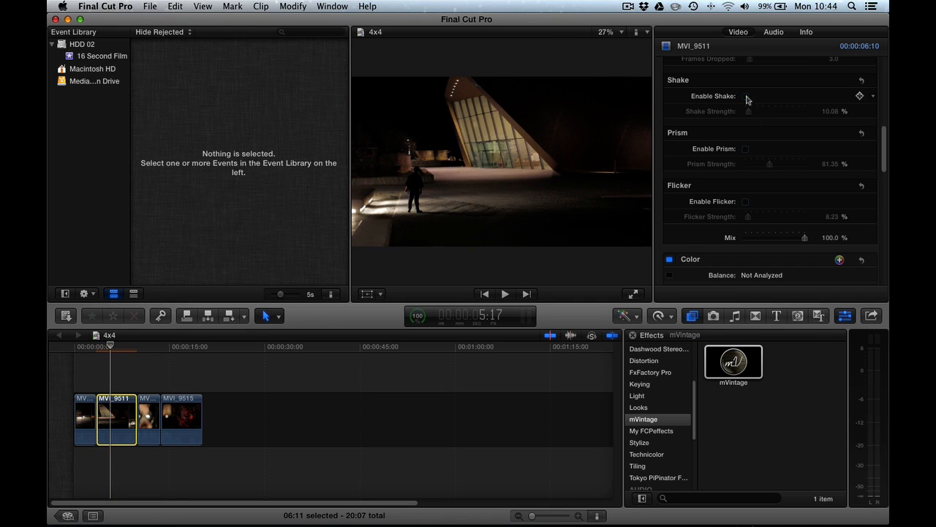
# Re-enable Shake, raise its strength to 180.63%, then switch it off
pyautogui.click(745, 96)
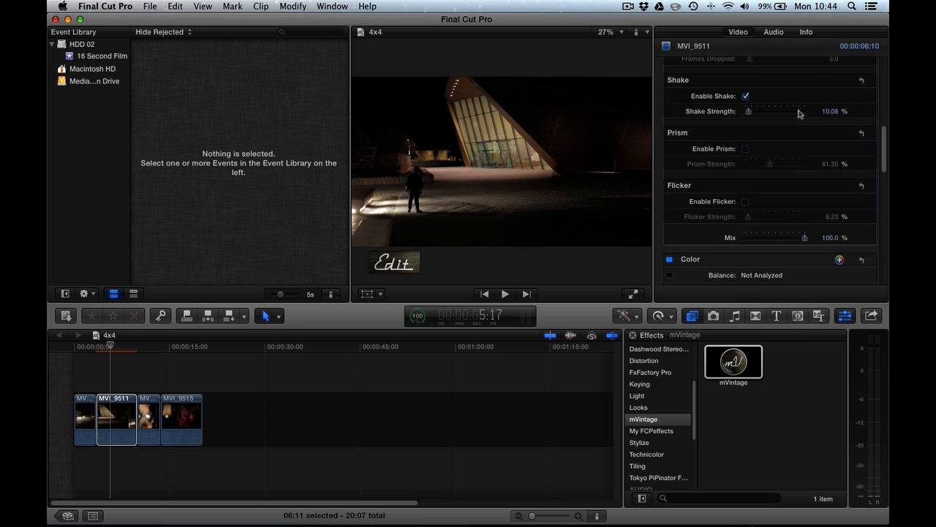
pyautogui.moveTo(748, 111); pyautogui.dragTo(800, 110)
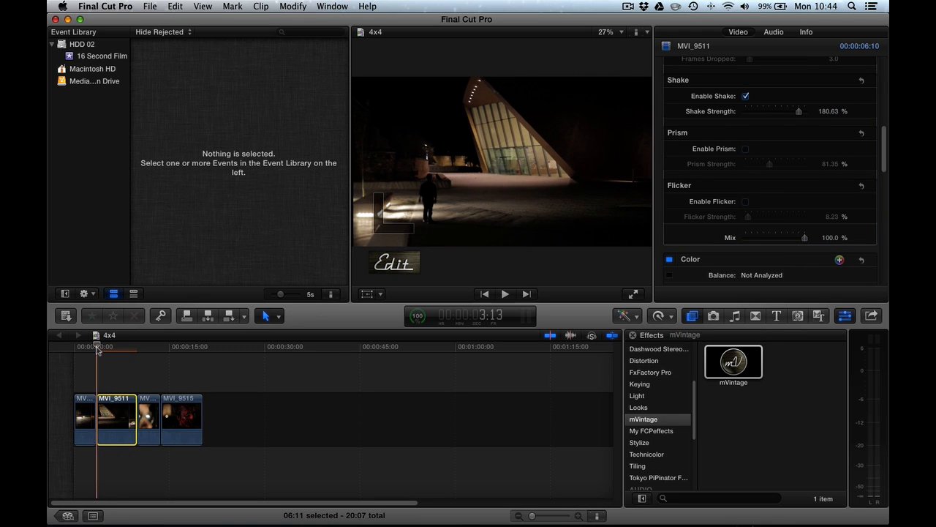
pyautogui.click(504, 293)
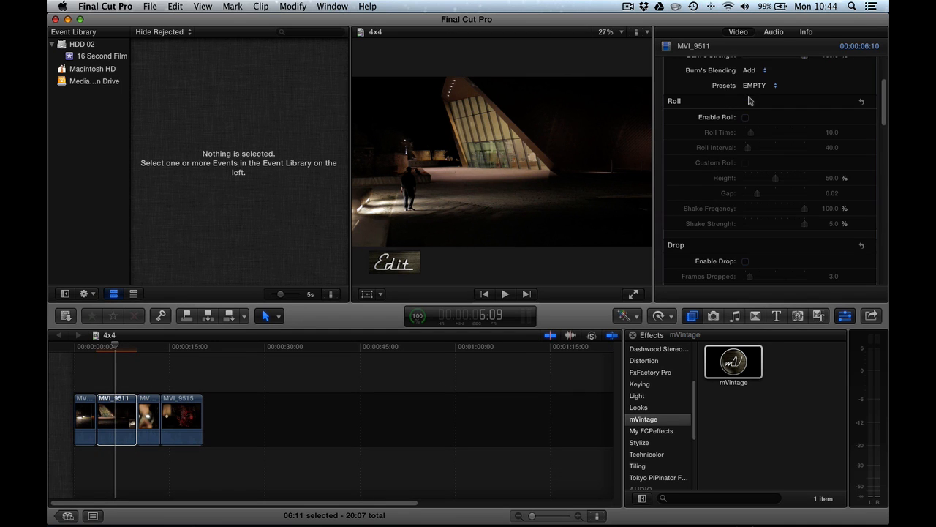
# Enable Drop with 30 frames dropped, preview it, then switch Drop off
pyautogui.scroll(-3)
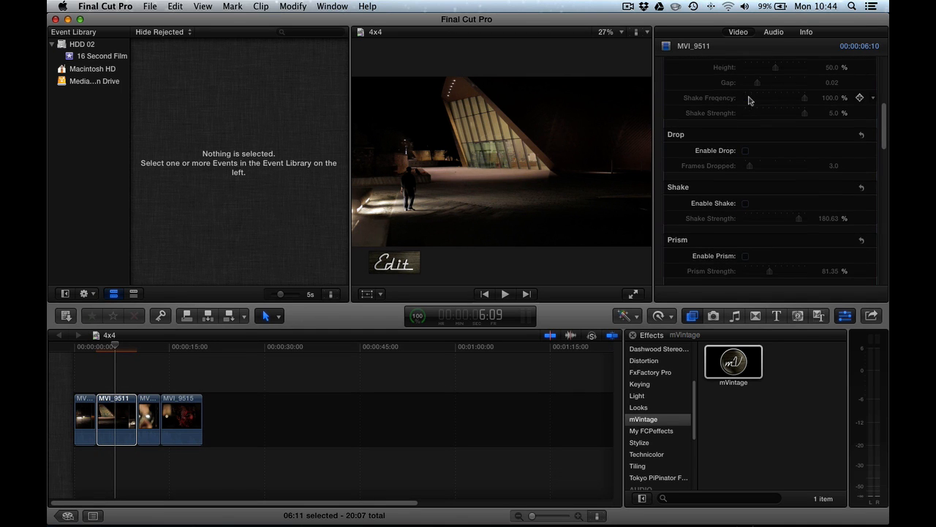
pyautogui.click(745, 135)
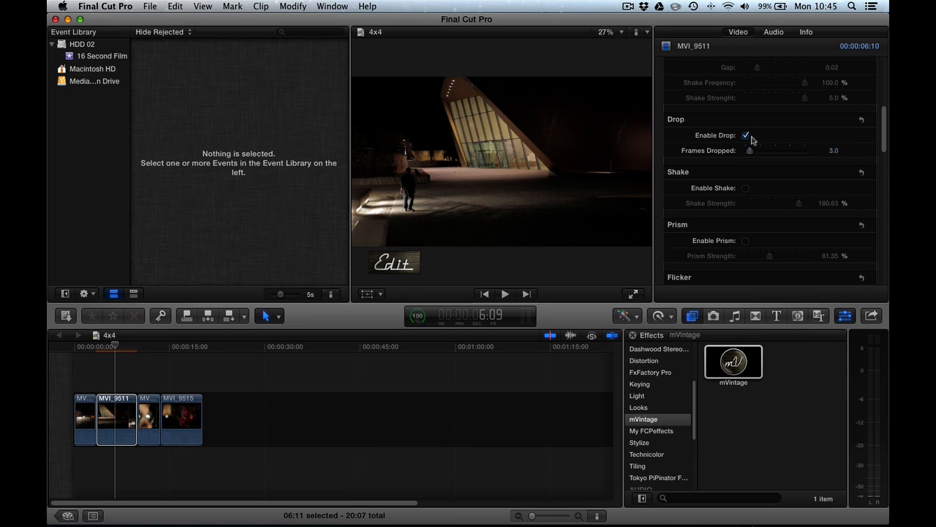
pyautogui.moveTo(749, 150); pyautogui.dragTo(774, 150)
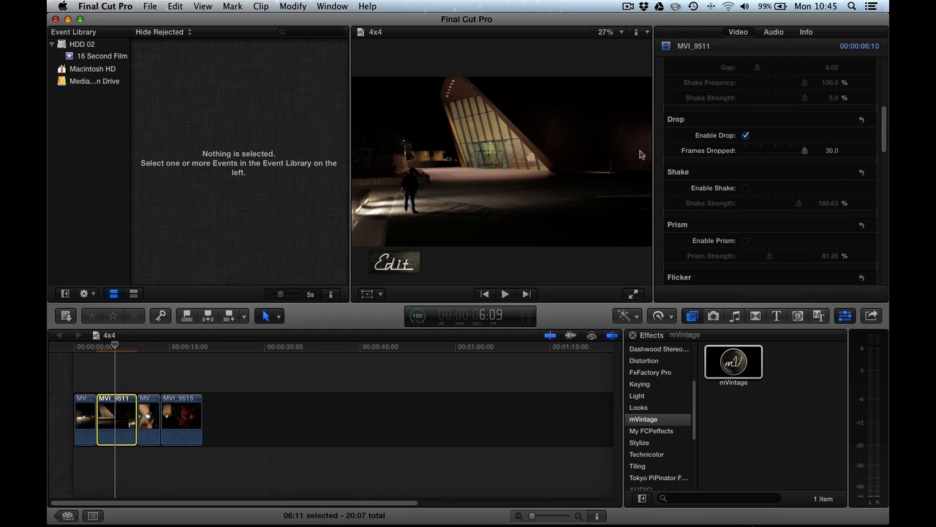
pyautogui.moveTo(107, 346)
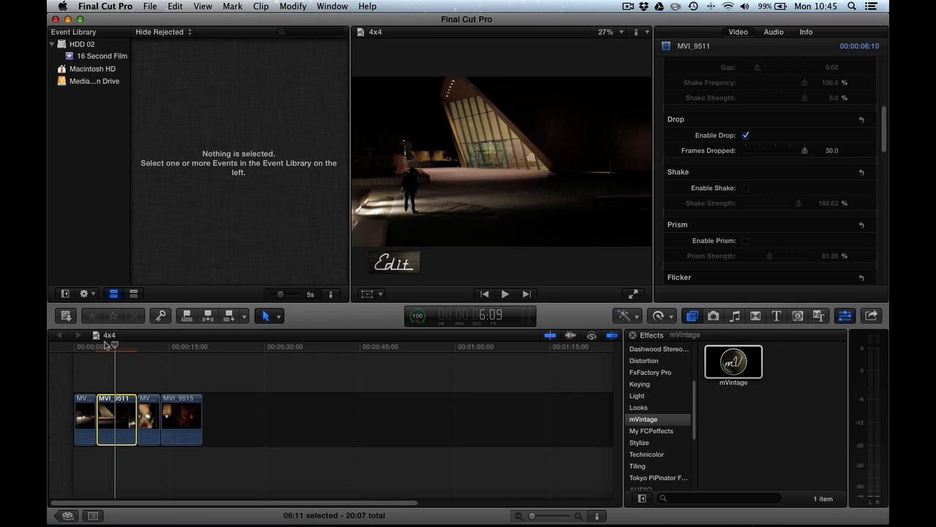
pyautogui.click(504, 293)
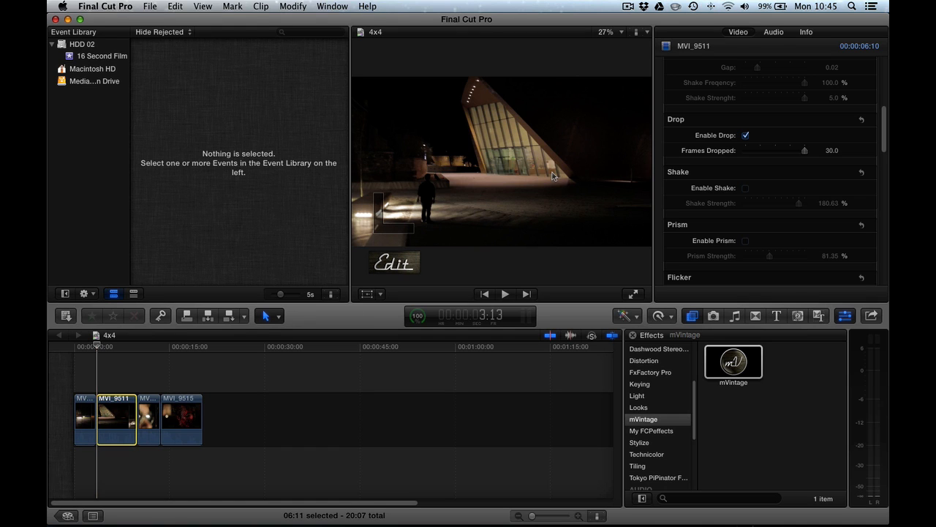
pyautogui.click(746, 134)
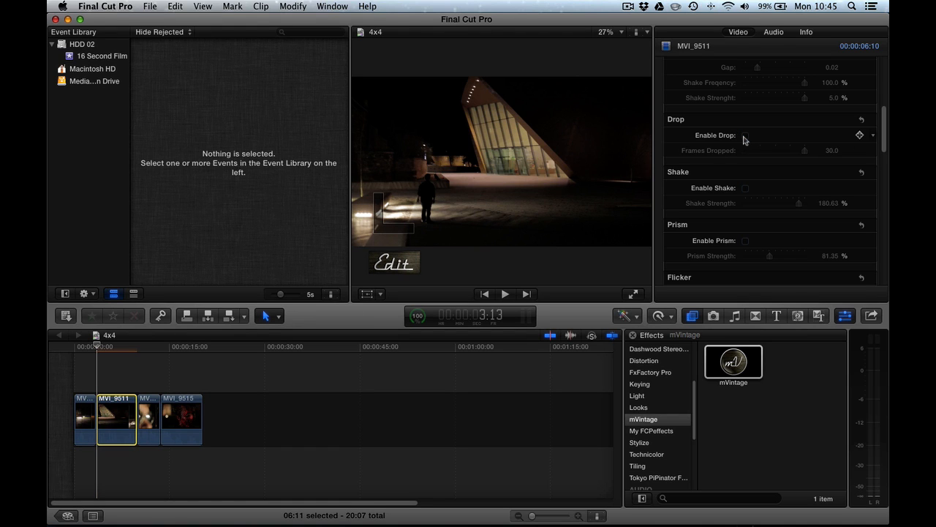
pyautogui.scroll(3)
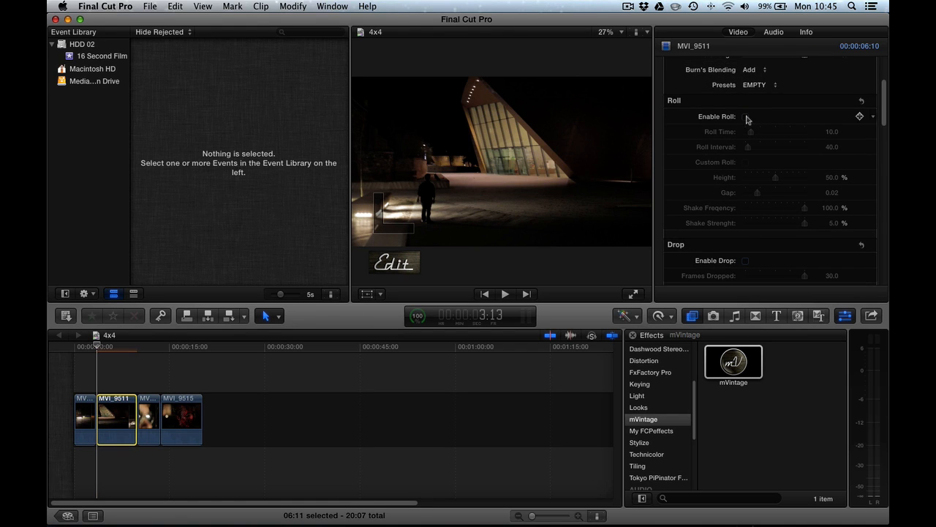
# Enable mVintage Roll and preview the rolling effect
pyautogui.click(746, 116)
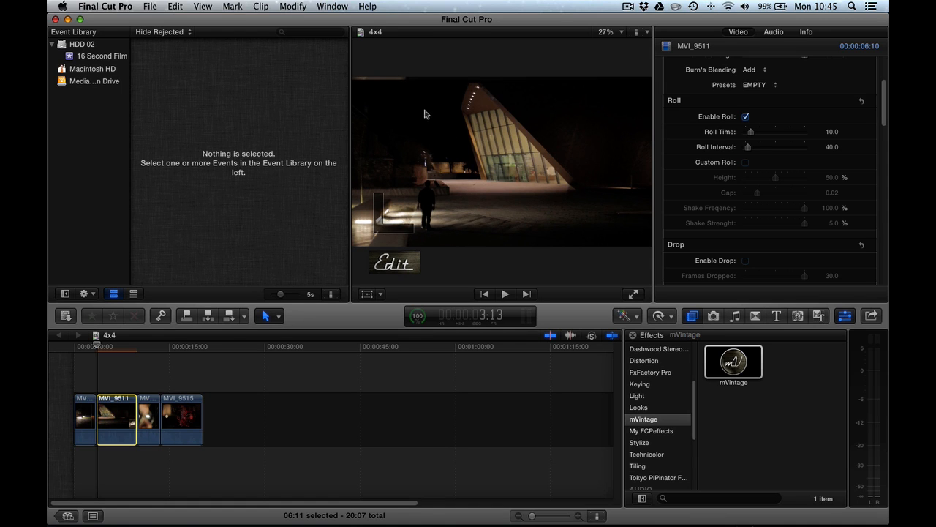
pyautogui.moveTo(327, 169)
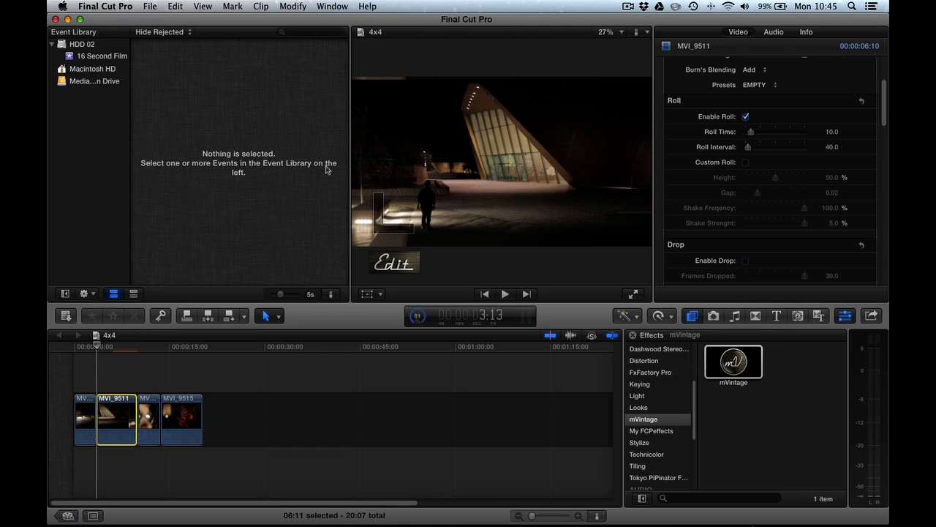
pyautogui.click(505, 294)
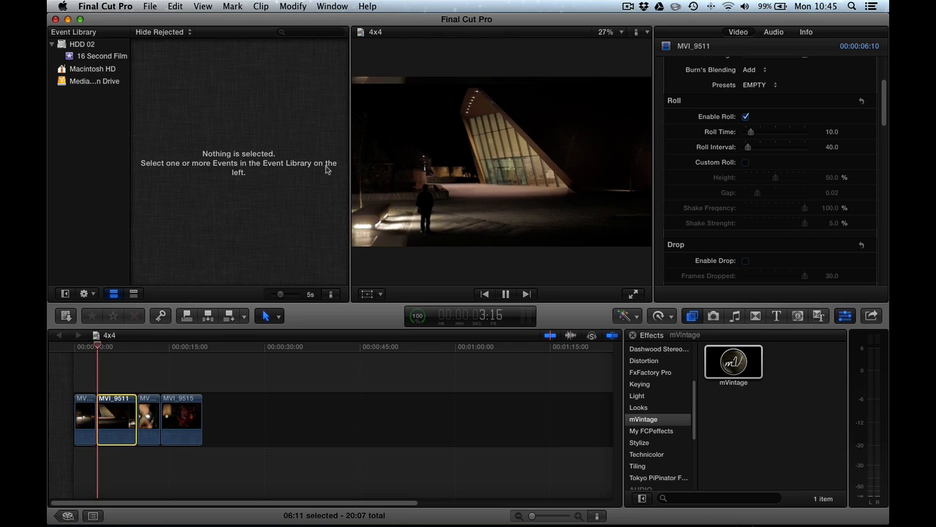
pyautogui.click(505, 293)
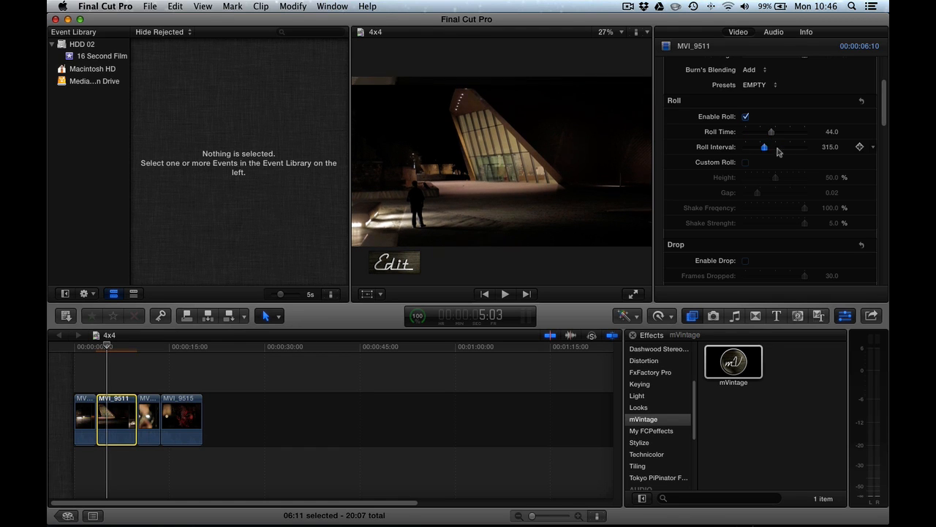
# Set Roll interval 832, custom height 76.03%, shake frequency 97.22%, then disable Roll
pyautogui.moveTo(765, 147); pyautogui.dragTo(795, 147)
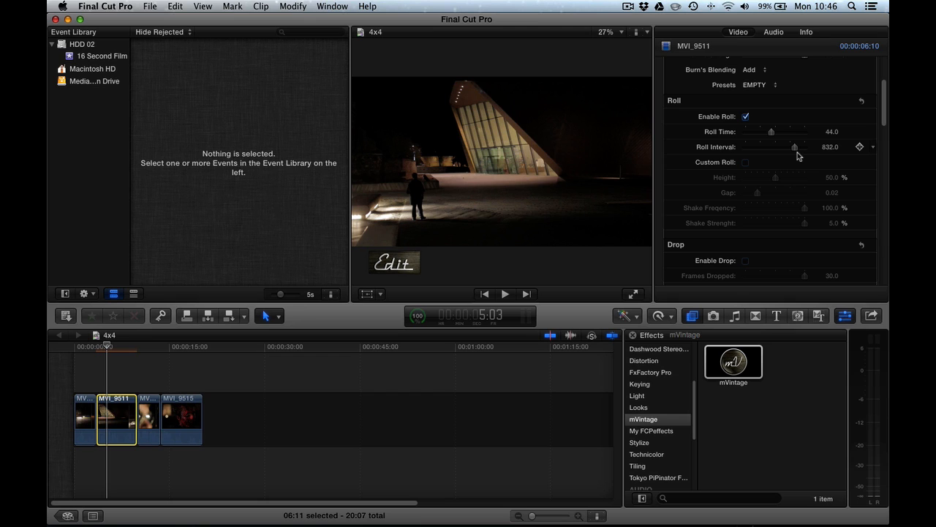
pyautogui.moveTo(733, 167)
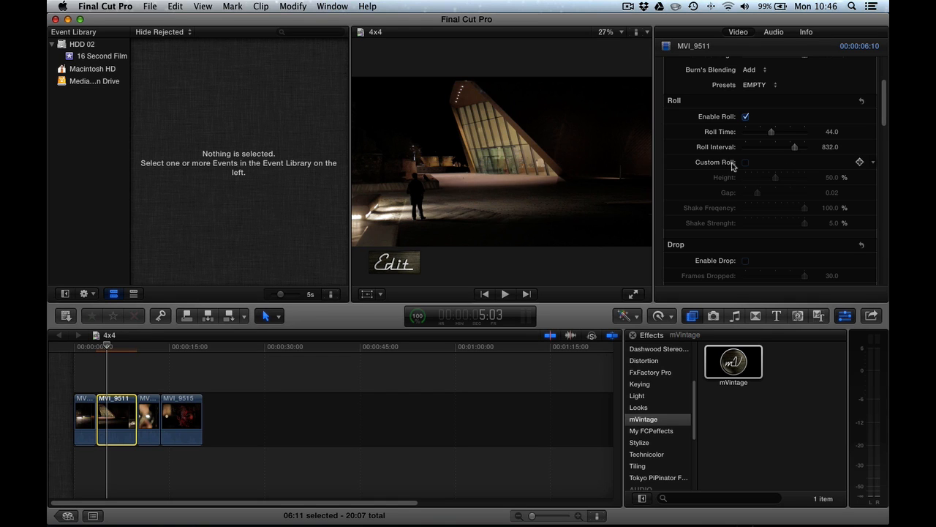
pyautogui.click(746, 161)
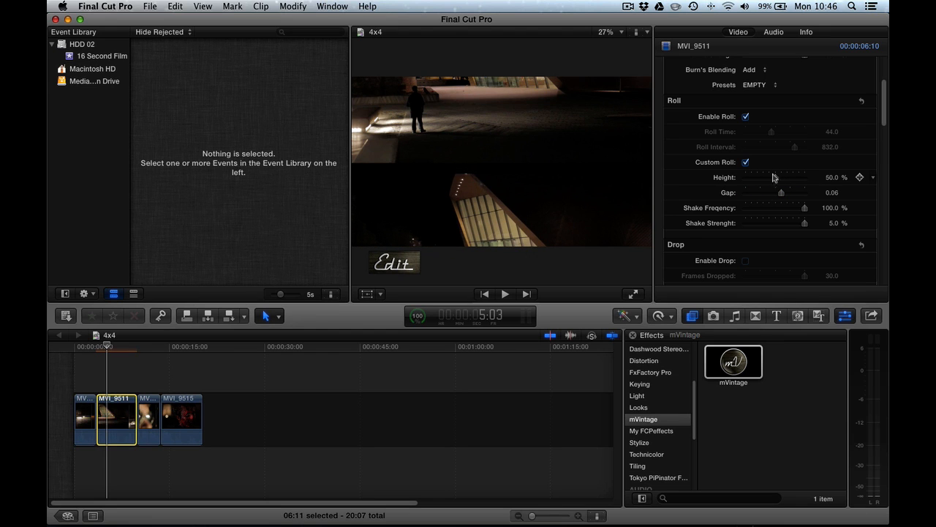
pyautogui.moveTo(781, 177); pyautogui.dragTo(791, 177)
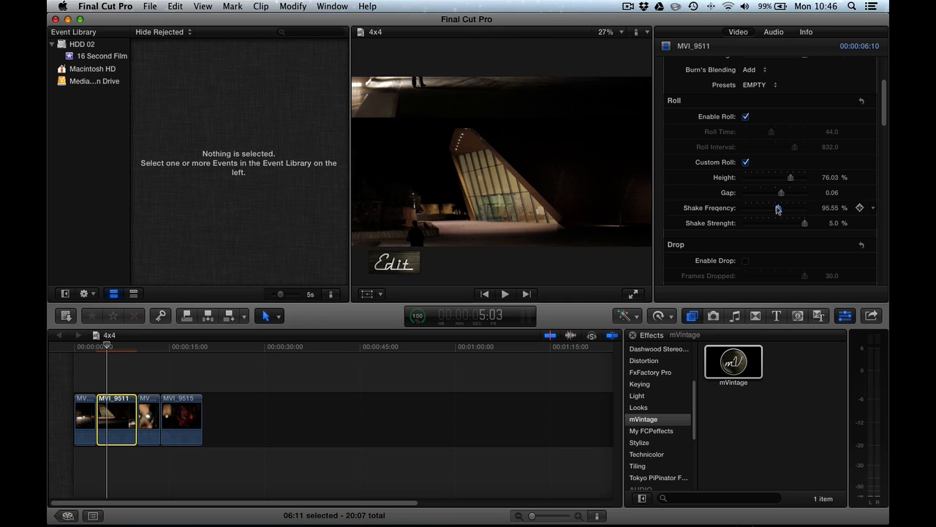
pyautogui.click(346, 346)
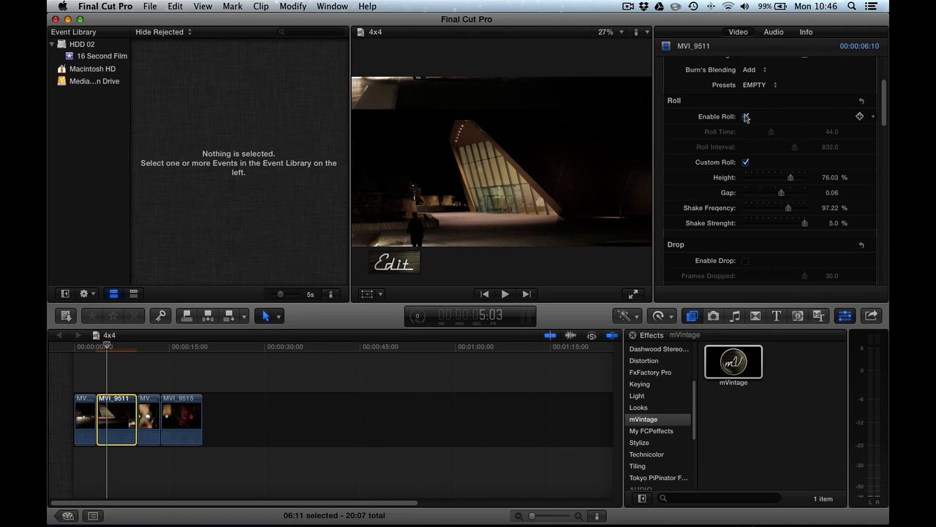
pyautogui.click(746, 116)
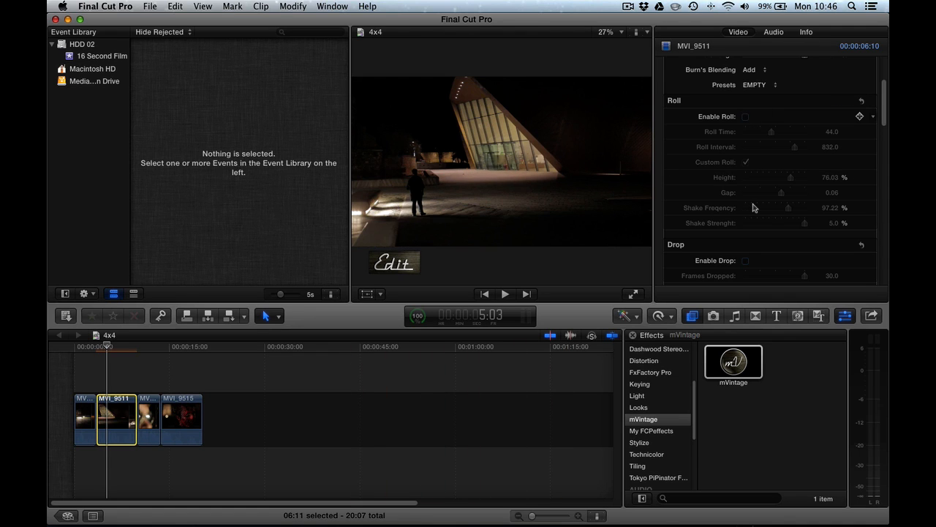
pyautogui.scroll(3)
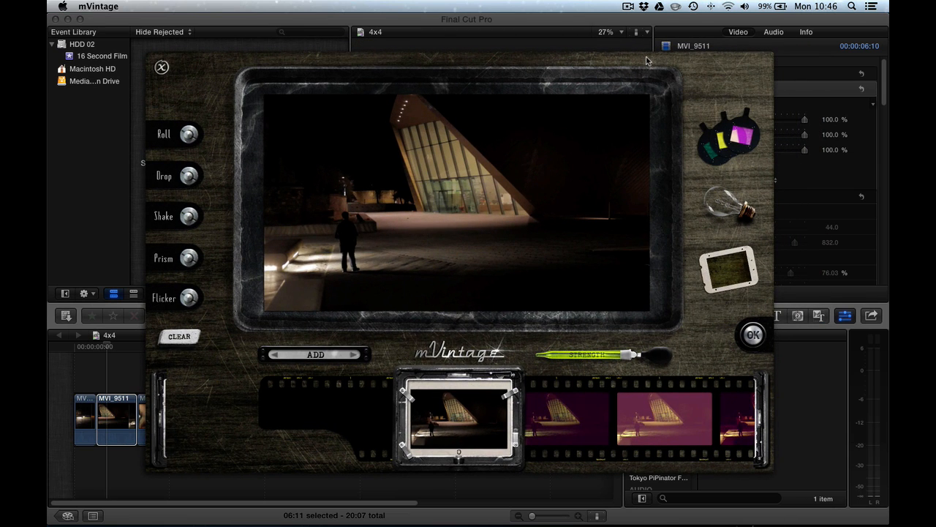
pyautogui.moveTo(323, 284)
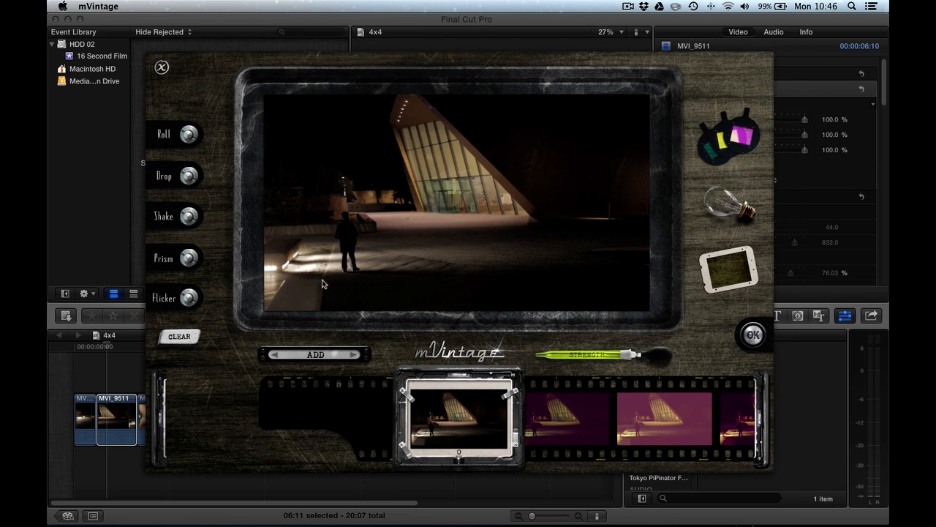
pyautogui.moveTo(188, 136)
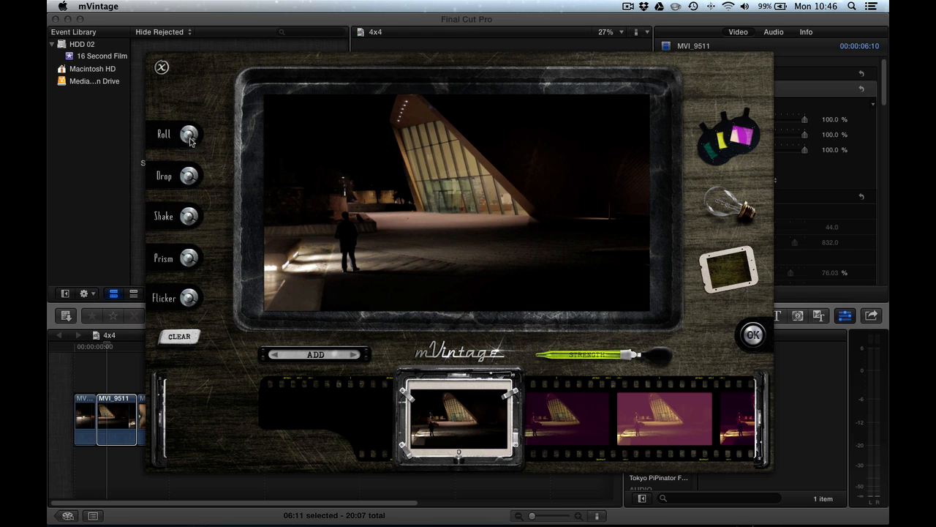
pyautogui.moveTo(176, 218)
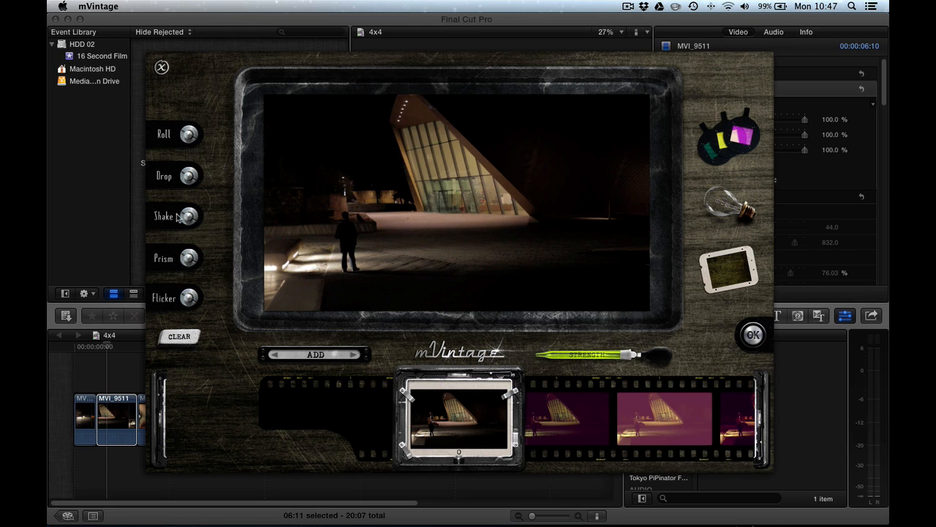
pyautogui.moveTo(199, 229)
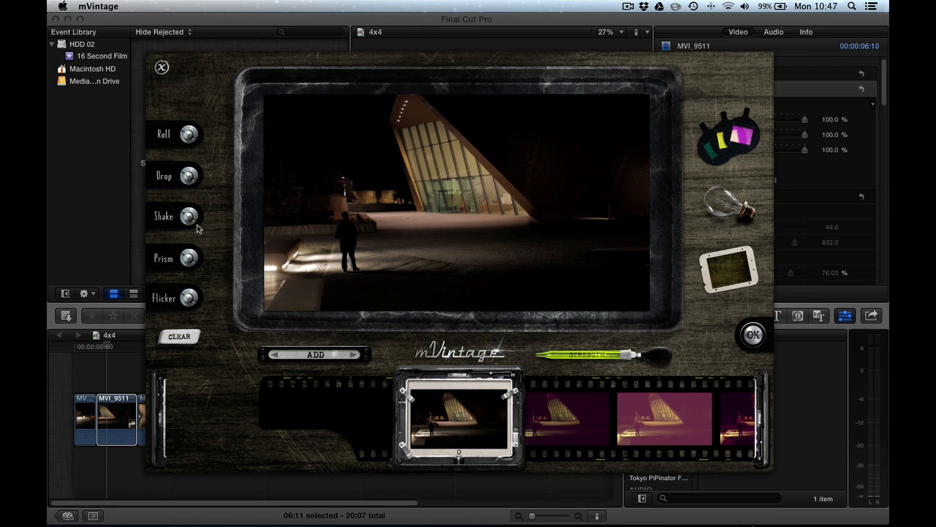
pyautogui.moveTo(189, 139)
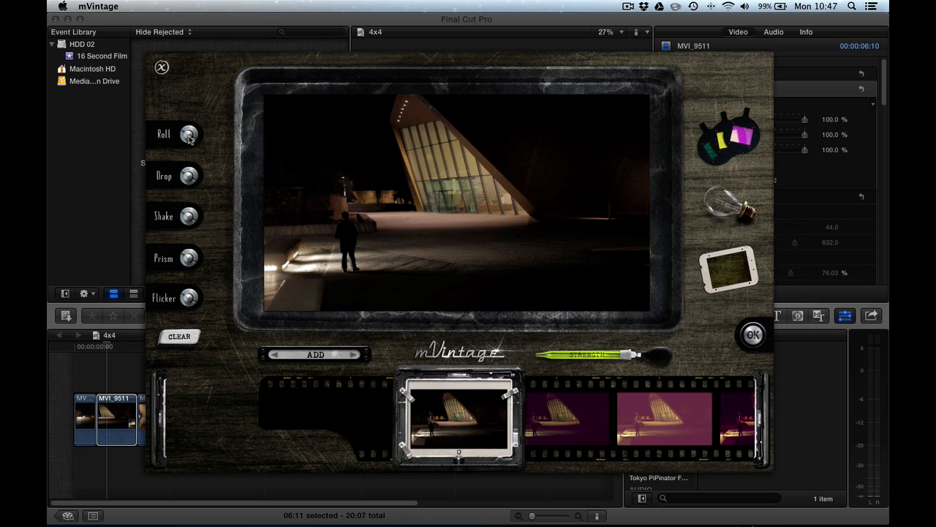
pyautogui.moveTo(190, 175)
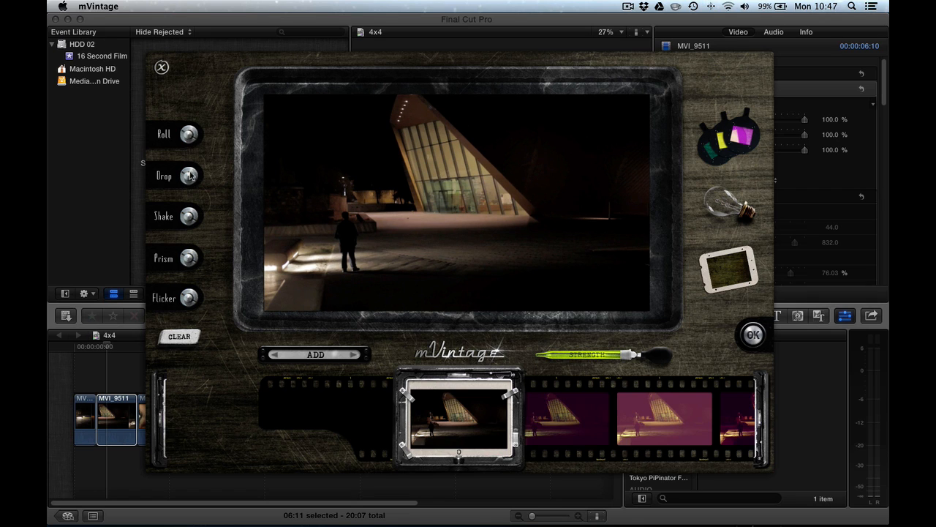
pyautogui.moveTo(194, 223)
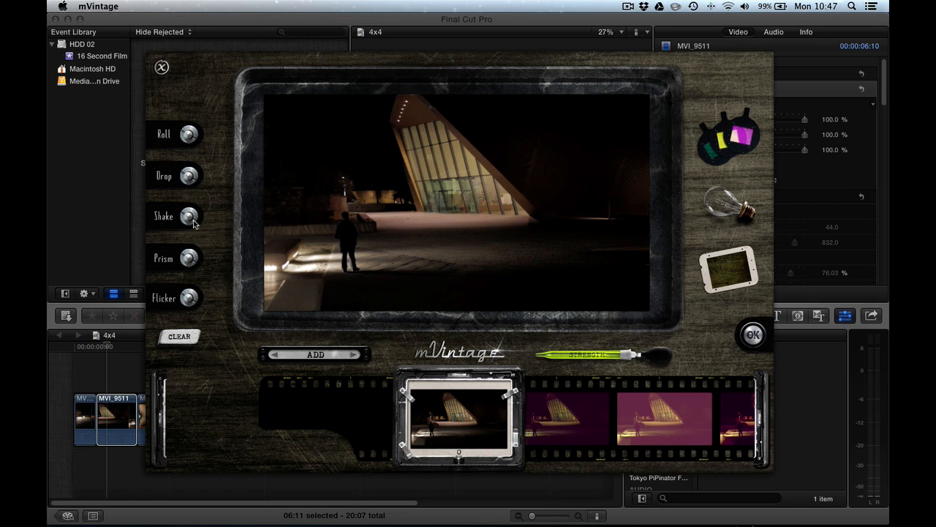
pyautogui.moveTo(195, 257)
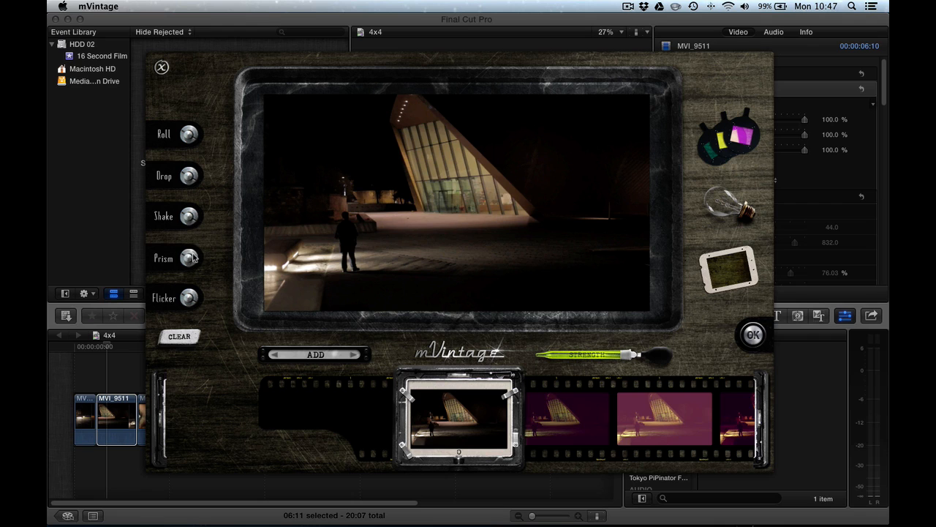
pyautogui.moveTo(188, 221)
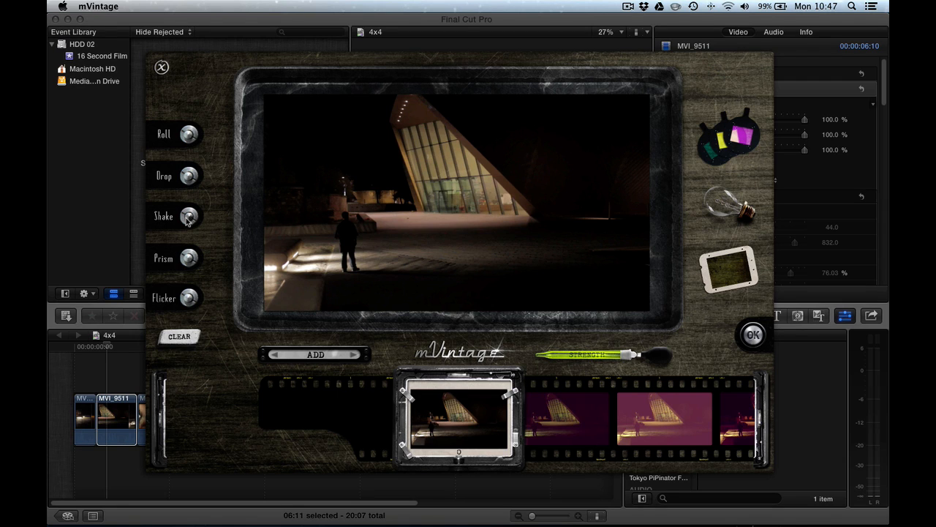
pyautogui.moveTo(359, 243)
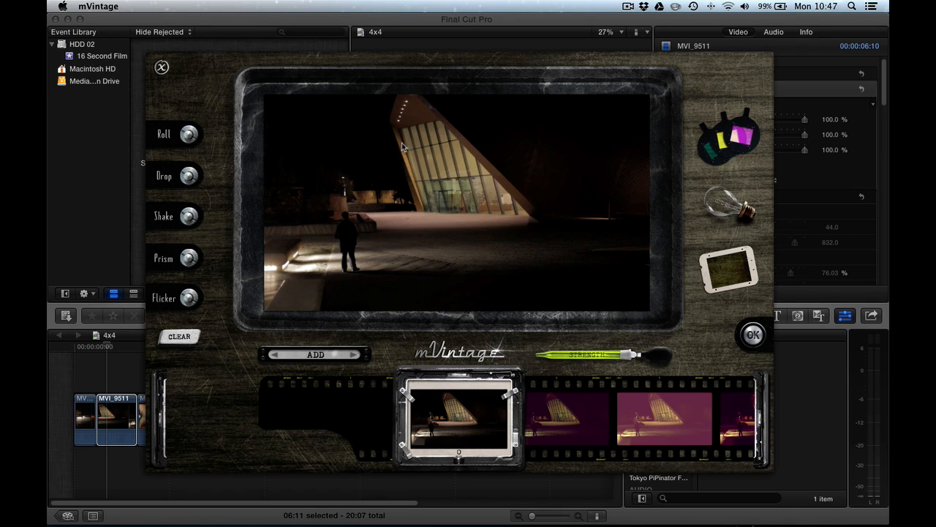
pyautogui.moveTo(370, 163)
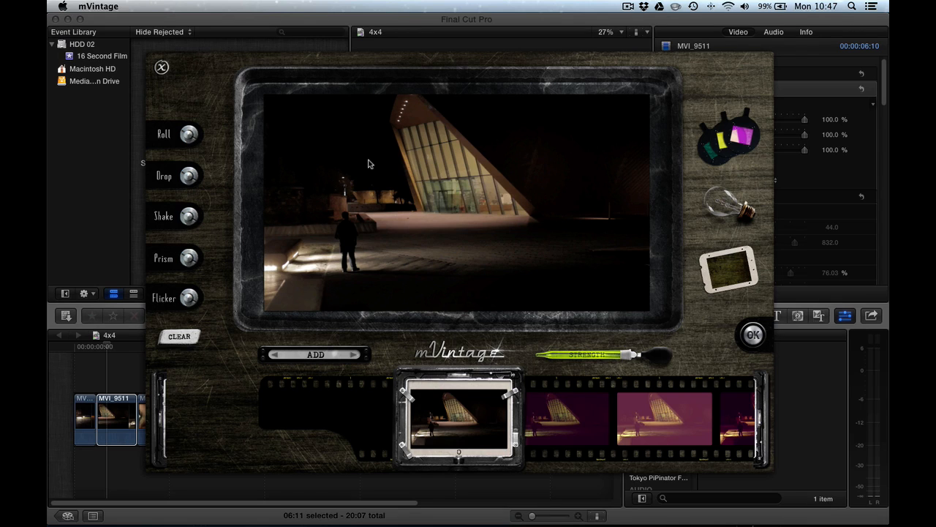
pyautogui.moveTo(290, 58)
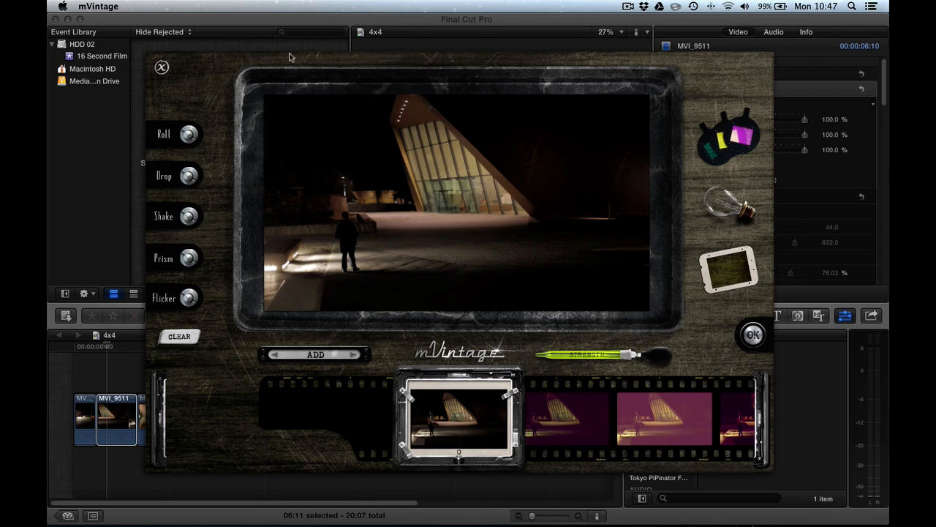
pyautogui.moveTo(241, 366)
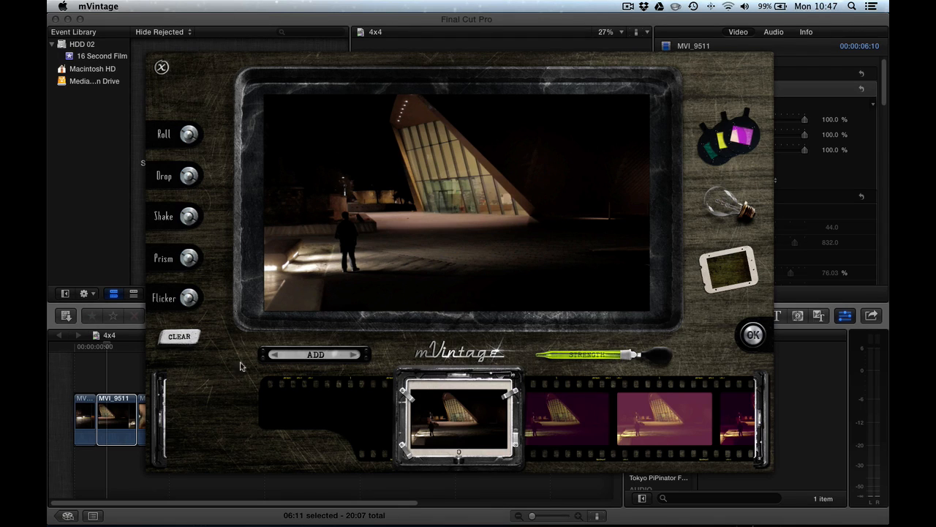
pyautogui.moveTo(586, 317)
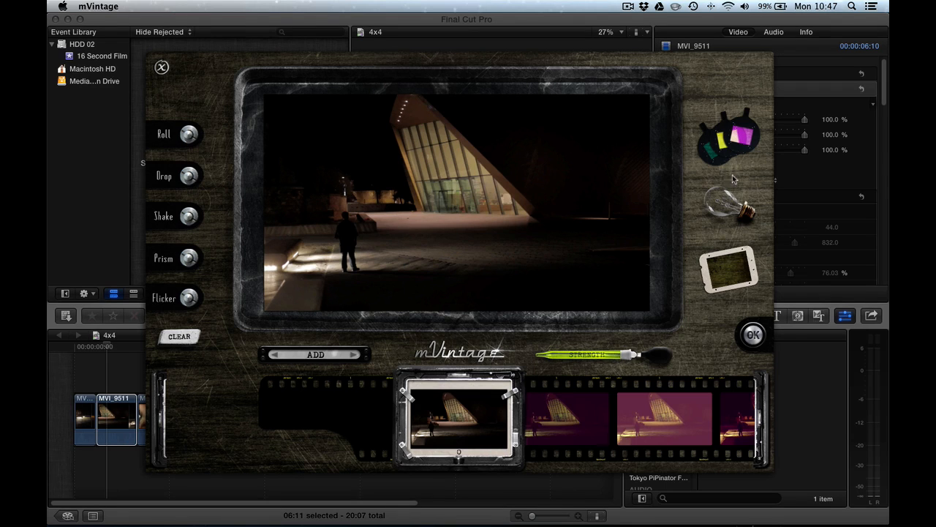
pyautogui.moveTo(739, 102)
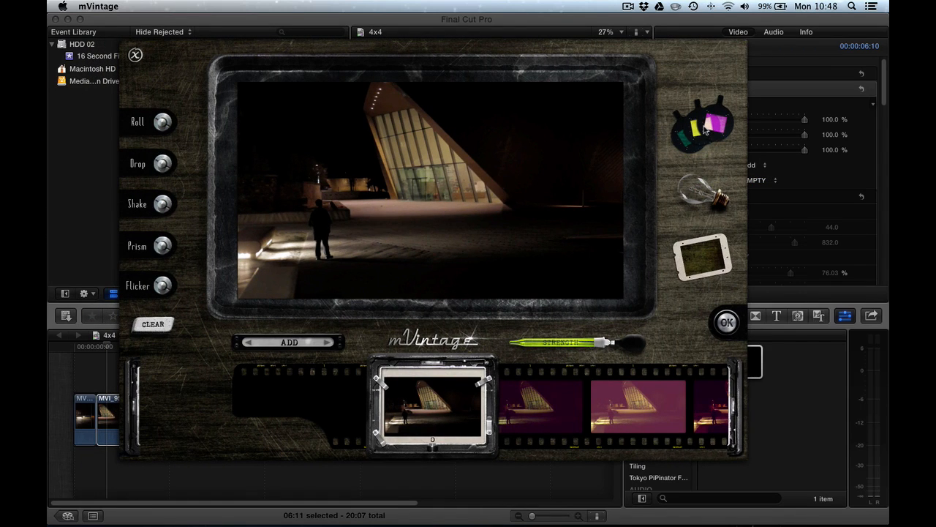
pyautogui.moveTo(577, 310)
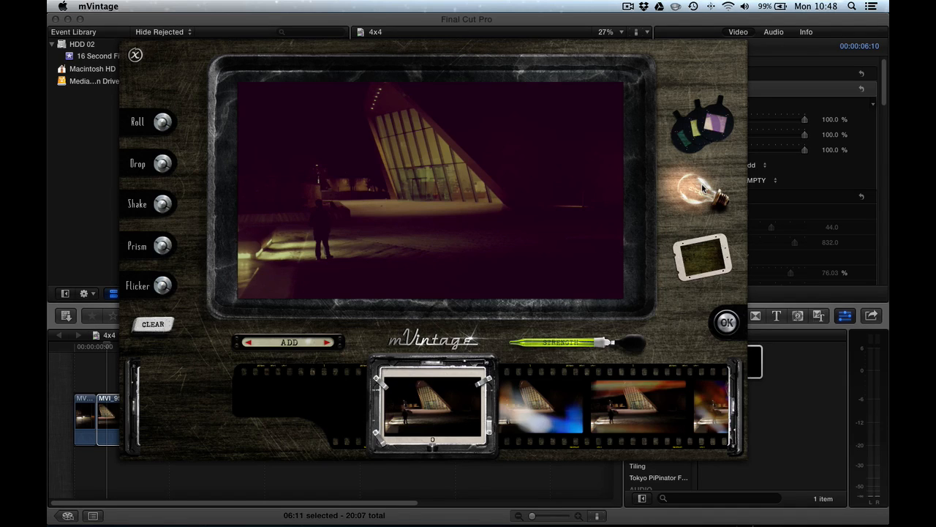
pyautogui.moveTo(574, 431)
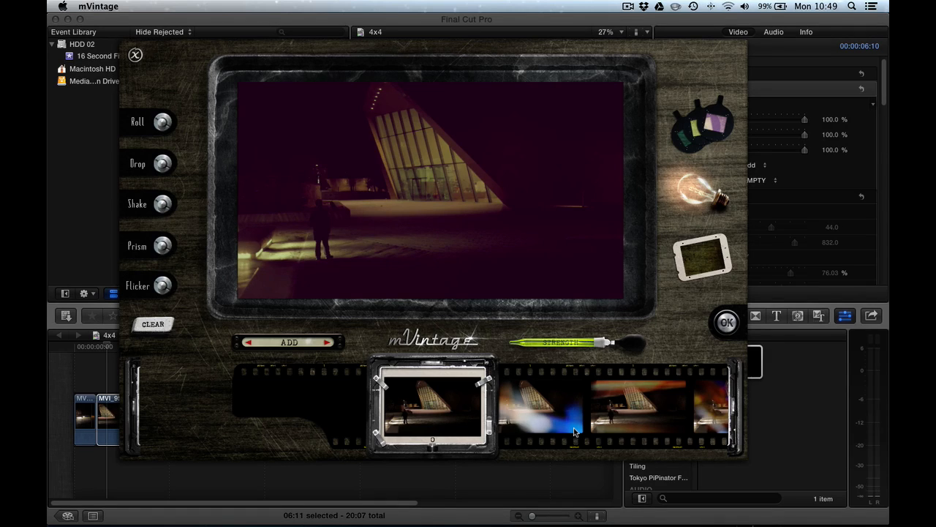
pyautogui.moveTo(504, 408)
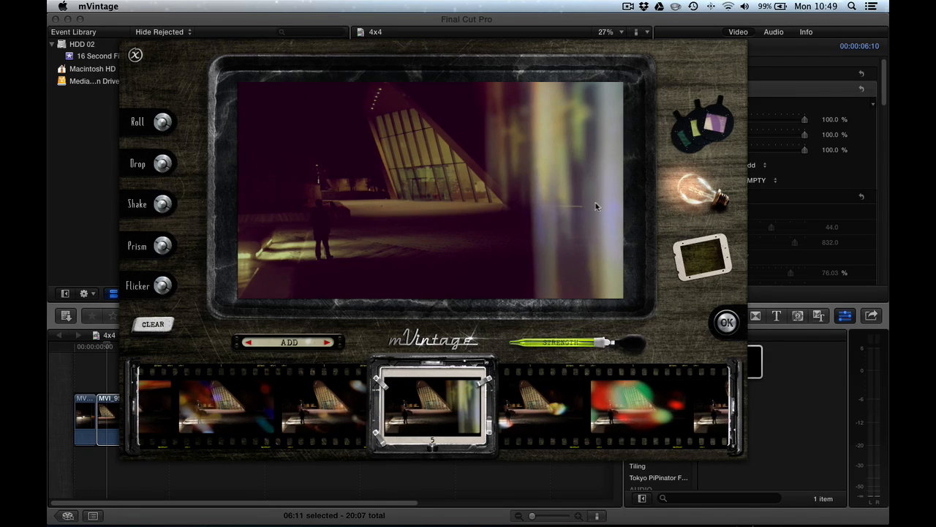
pyautogui.moveTo(605, 248)
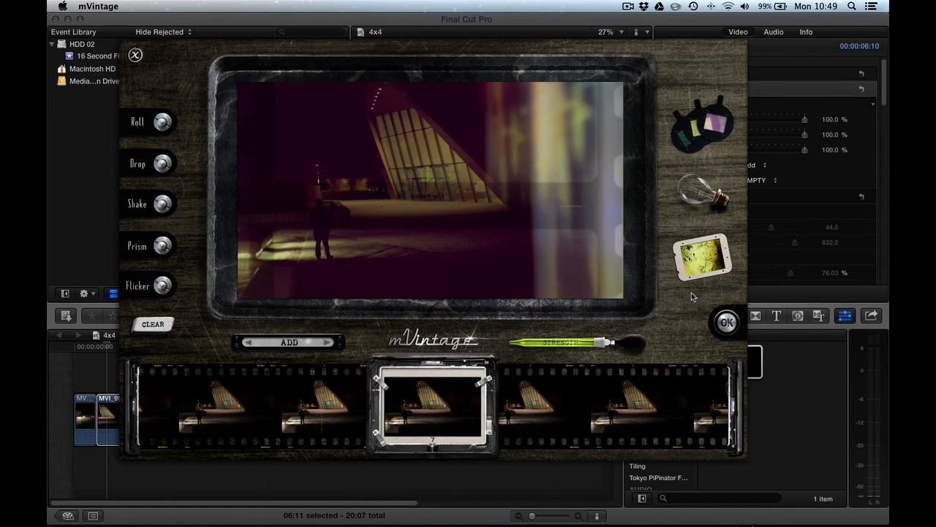
pyautogui.moveTo(695, 95)
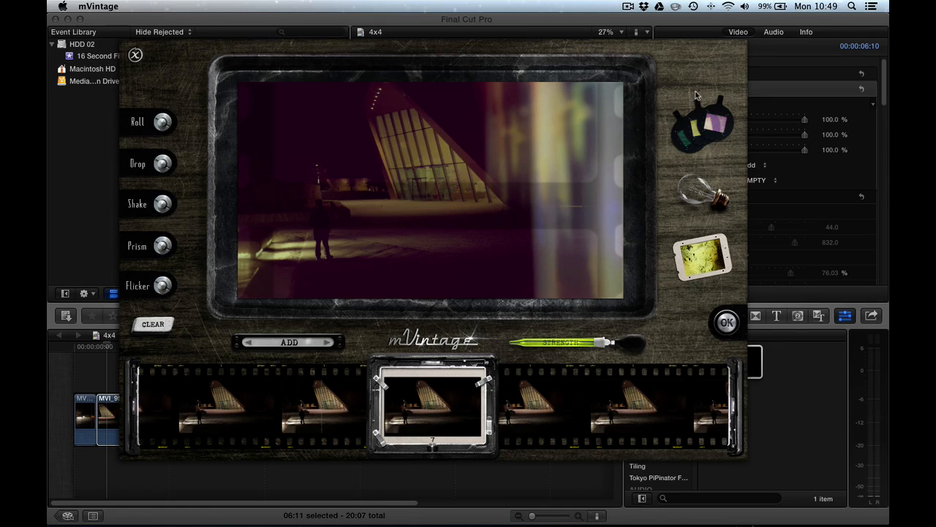
pyautogui.moveTo(708, 232)
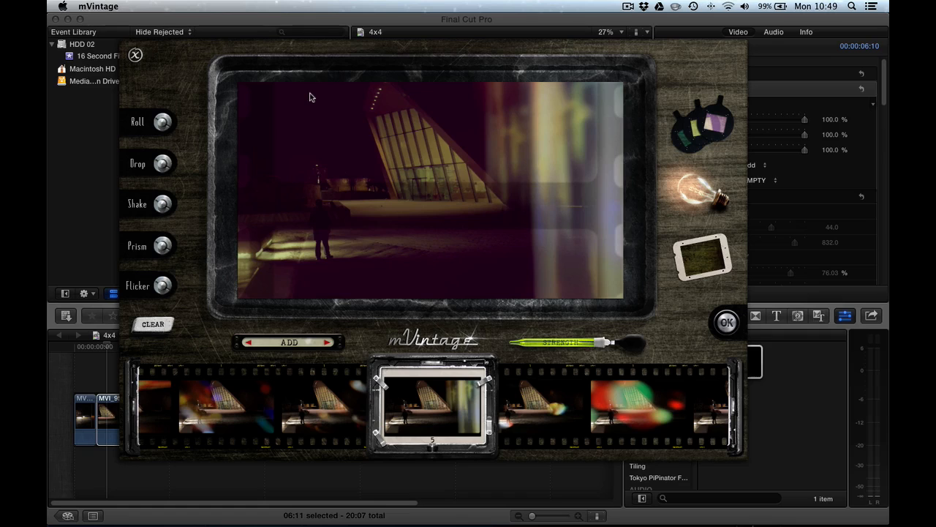
pyautogui.moveTo(333, 388)
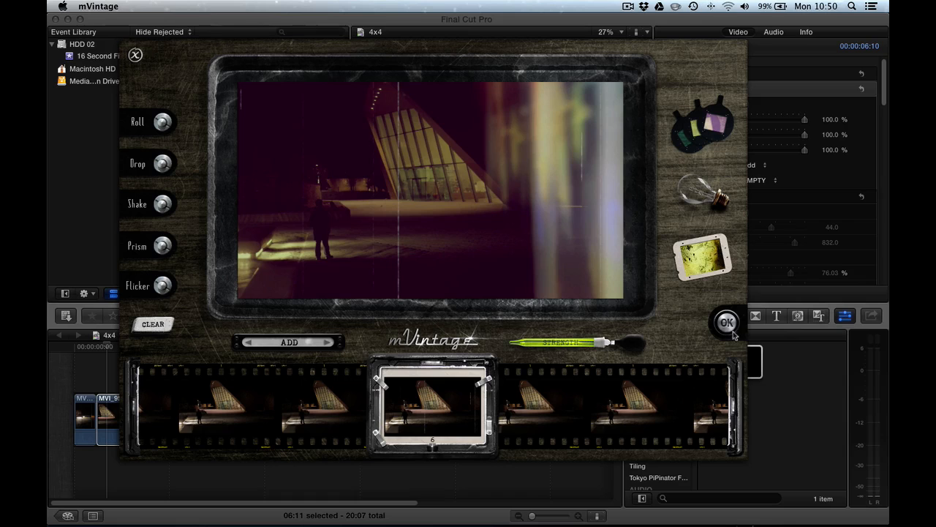
pyautogui.moveTo(428, 264)
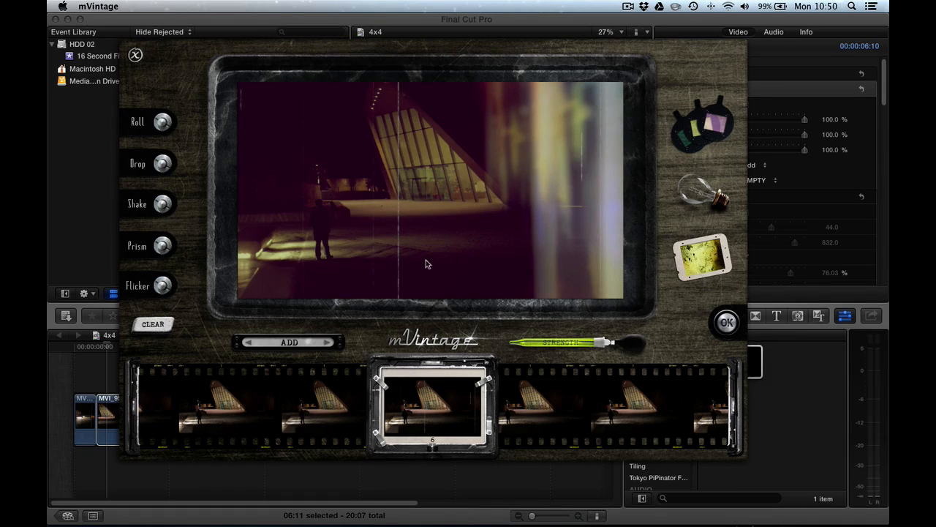
# Close the mVintage editor with OK and preview MVI_9511 further in
pyautogui.click(726, 322)
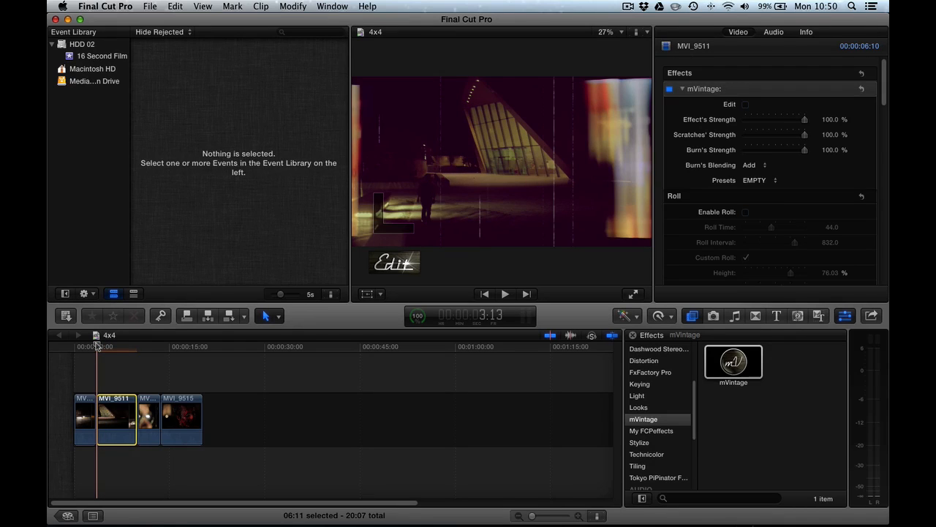
pyautogui.click(505, 294)
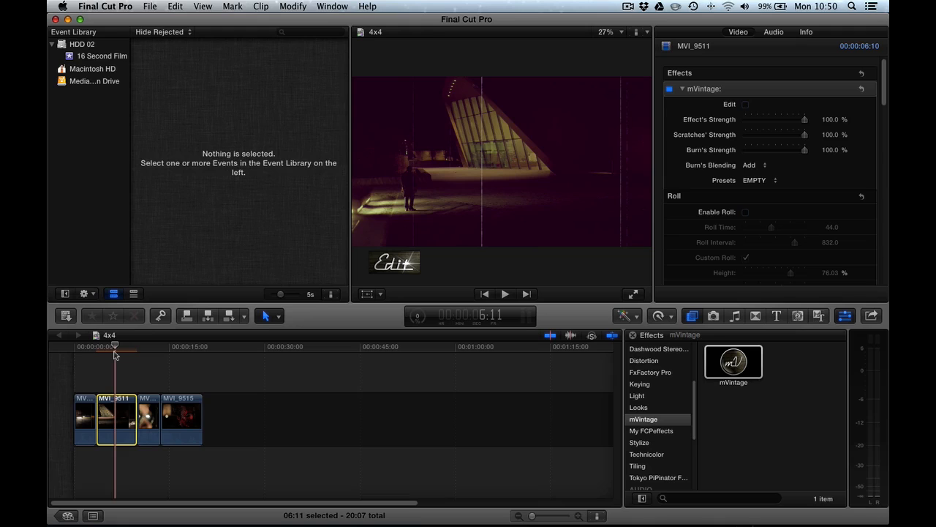
pyautogui.click(203, 6)
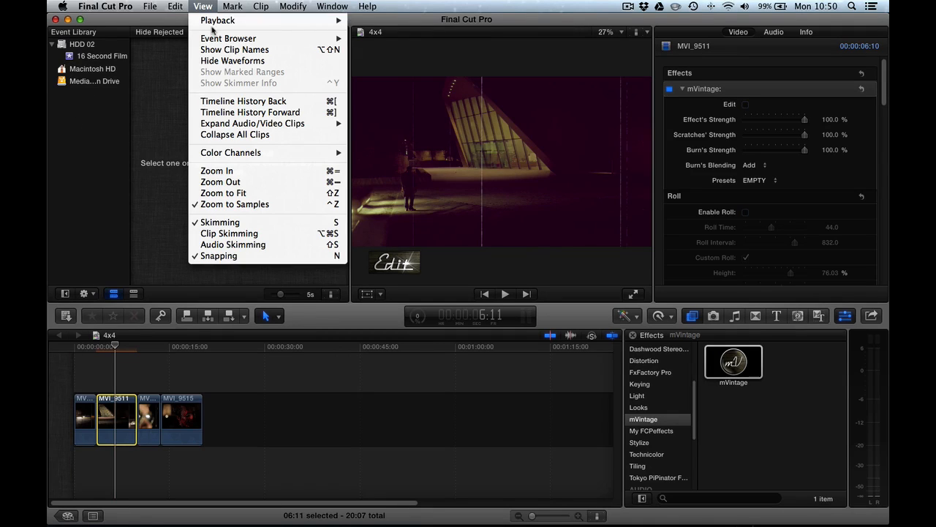
pyautogui.click(393, 39)
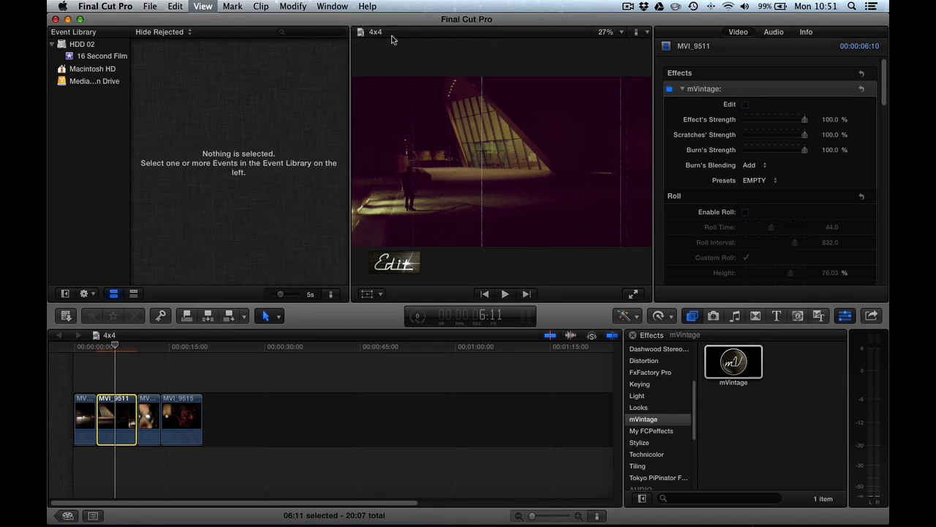
pyautogui.click(505, 293)
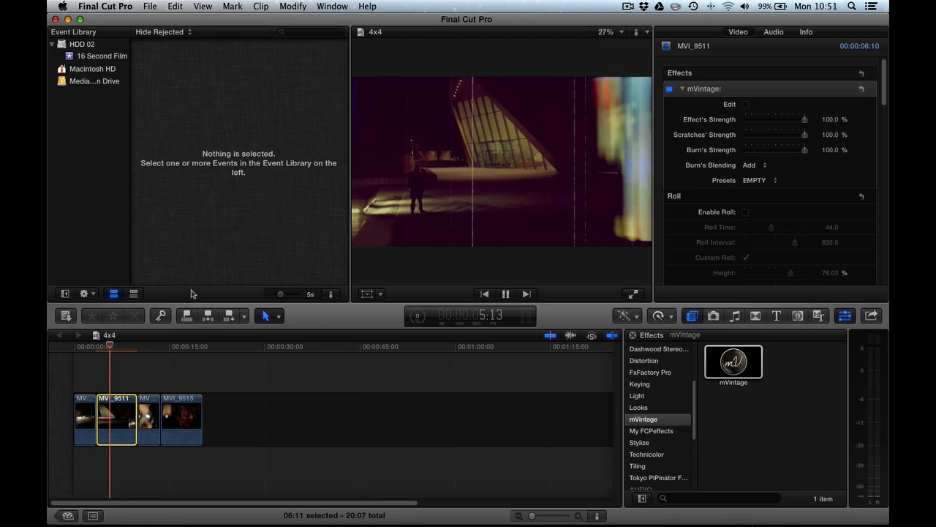
pyautogui.click(505, 293)
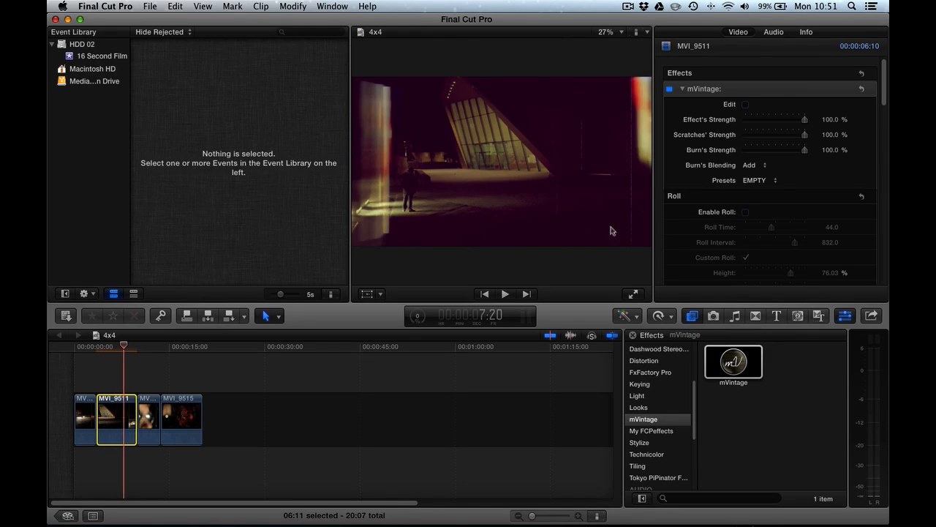
# Enable Flicker and raise its strength to 75.03%
pyautogui.scroll(-3)
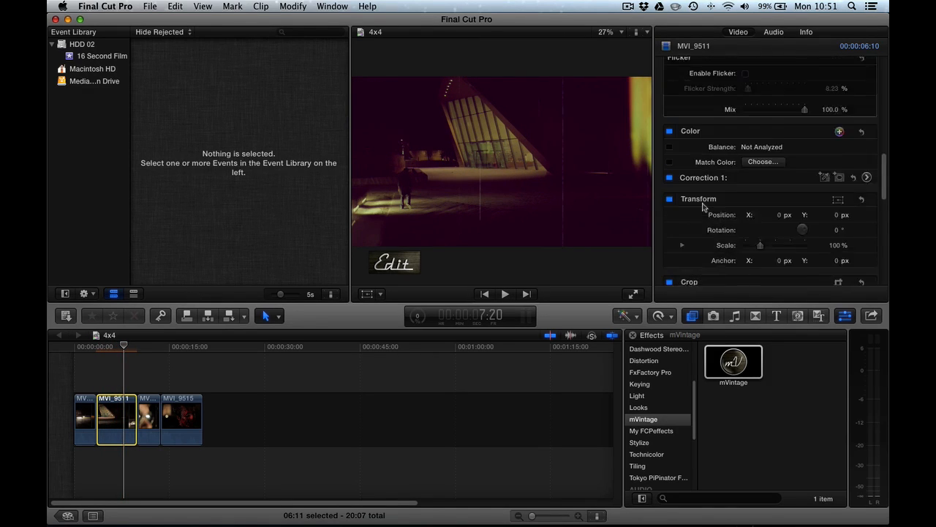
pyautogui.scroll(3)
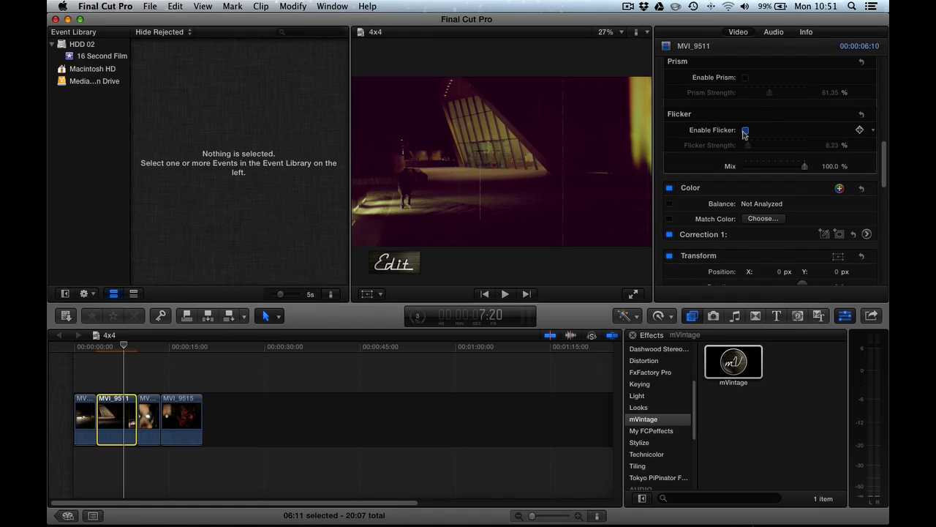
pyautogui.click(746, 130)
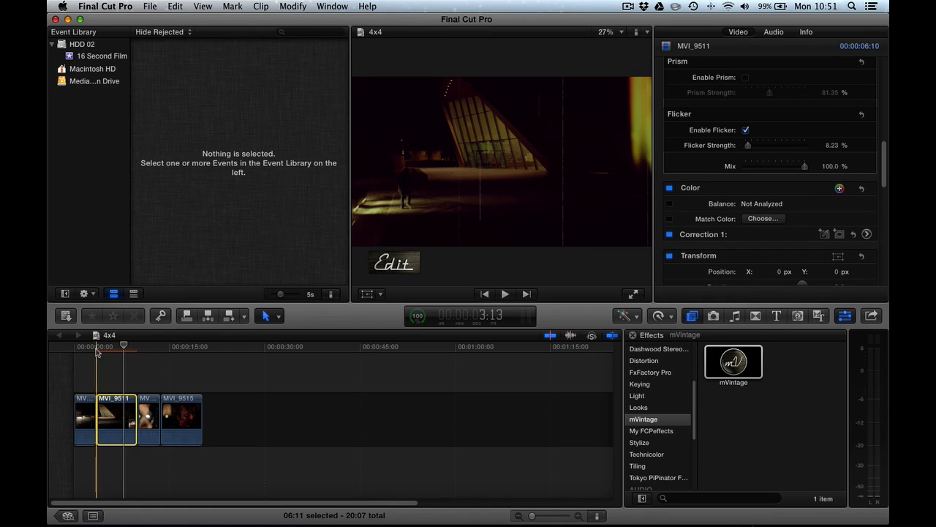
pyautogui.moveTo(749, 145); pyautogui.dragTo(763, 145)
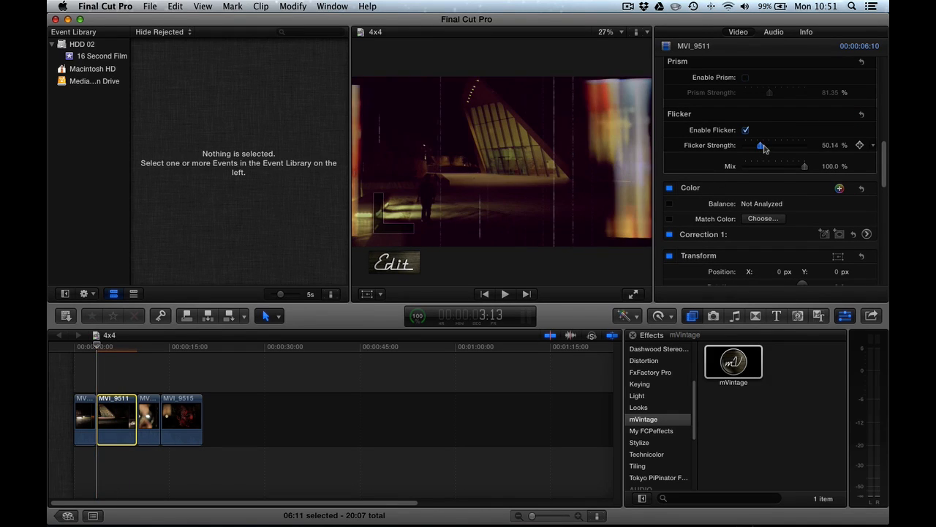
pyautogui.moveTo(763, 145); pyautogui.dragTo(768, 145)
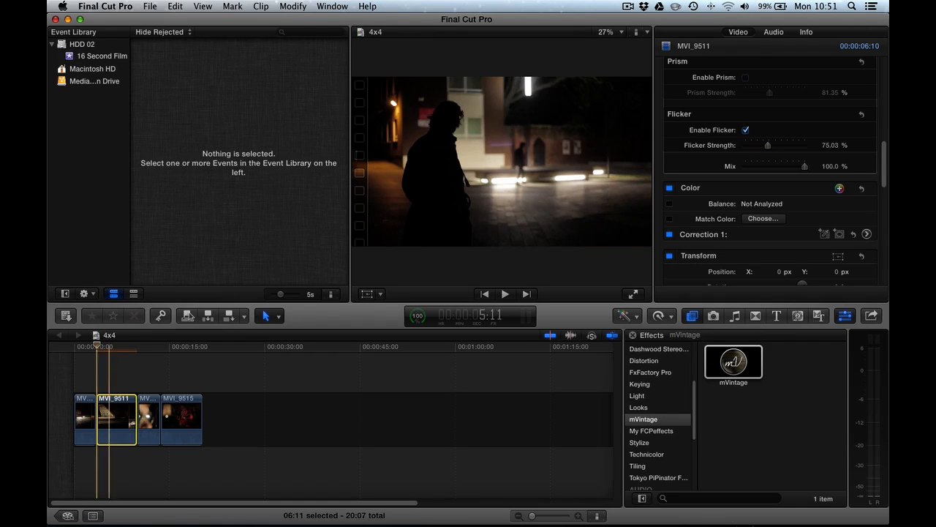
# Preview the flickering clip, then scroll back up the Inspector
pyautogui.click(505, 293)
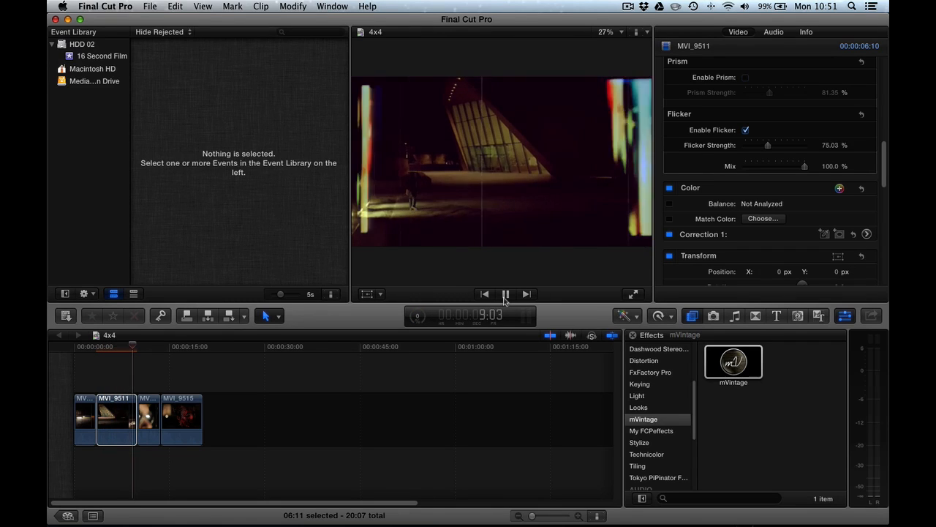
pyautogui.click(505, 293)
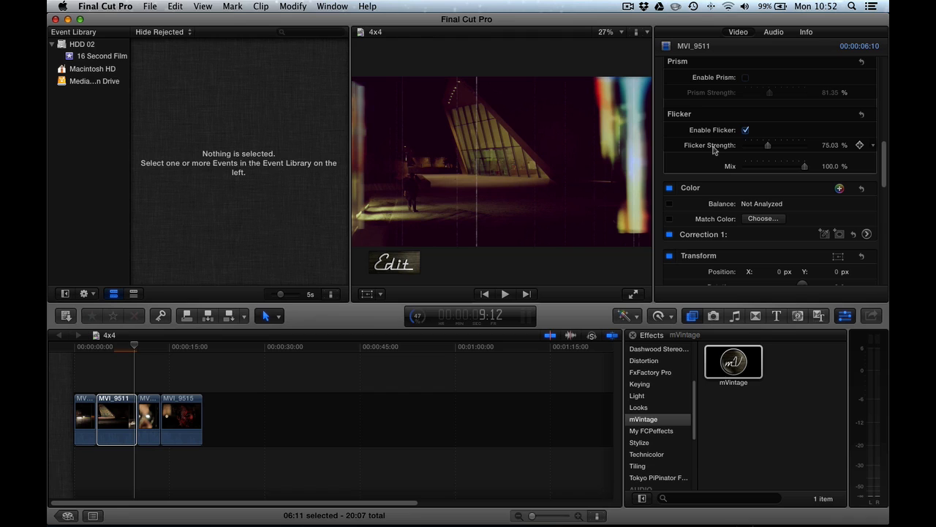
pyautogui.scroll(3)
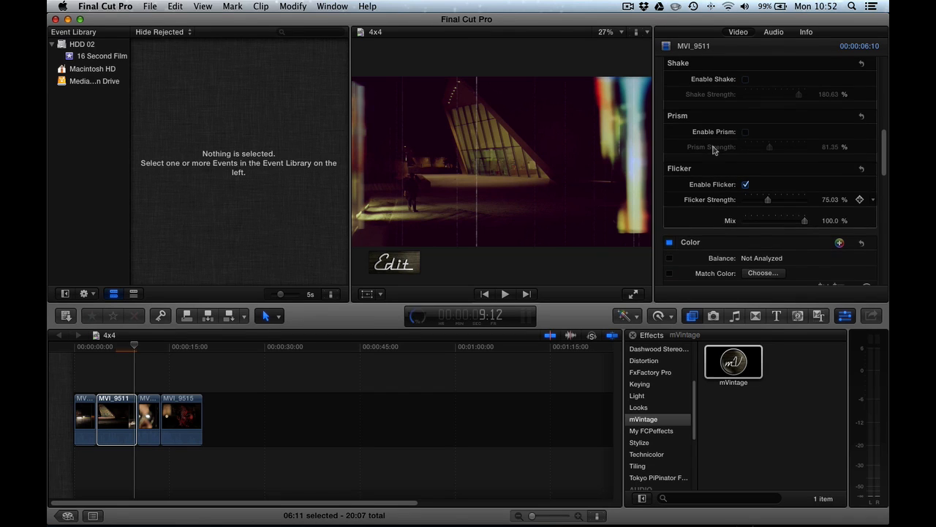
pyautogui.scroll(3)
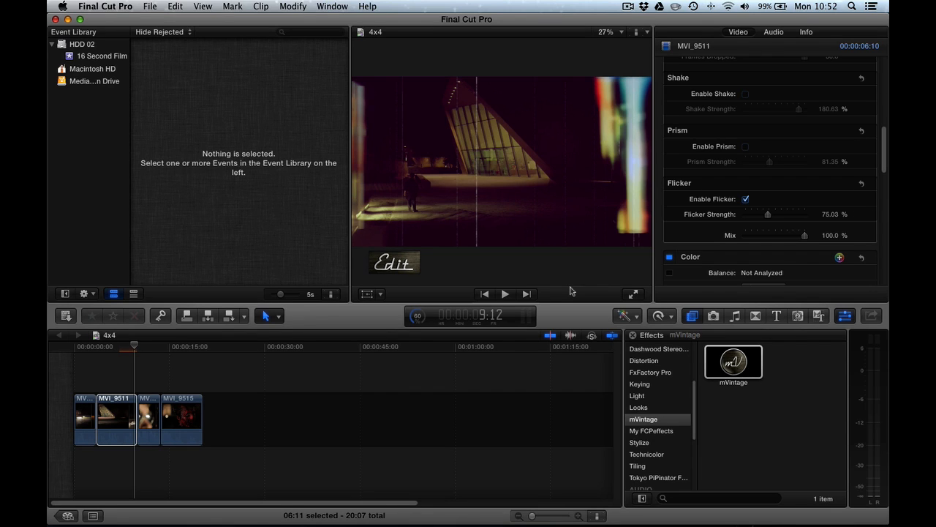
pyautogui.click(103, 346)
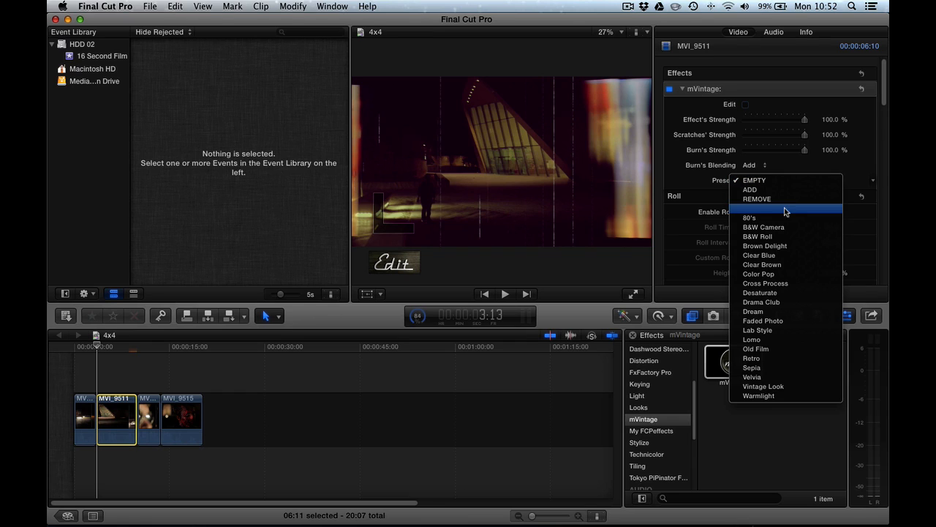
pyautogui.moveTo(783, 197)
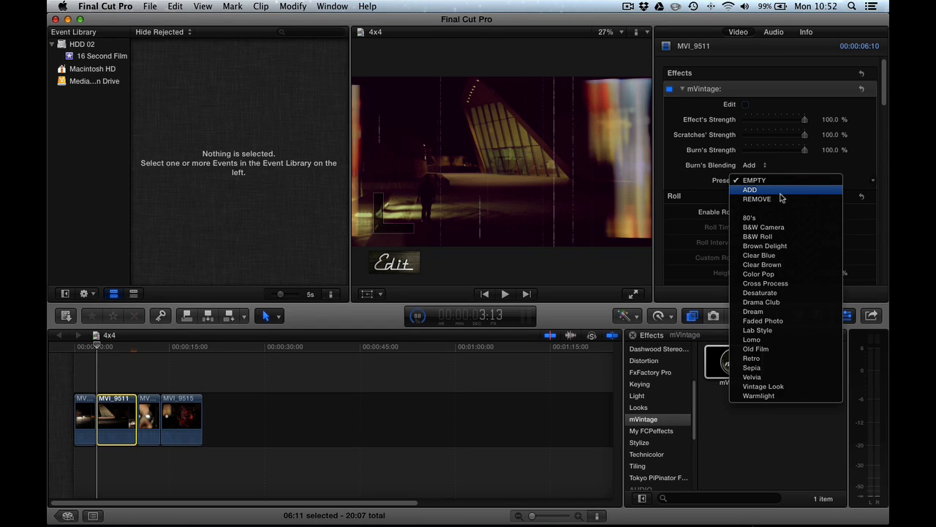
pyautogui.moveTo(757, 199)
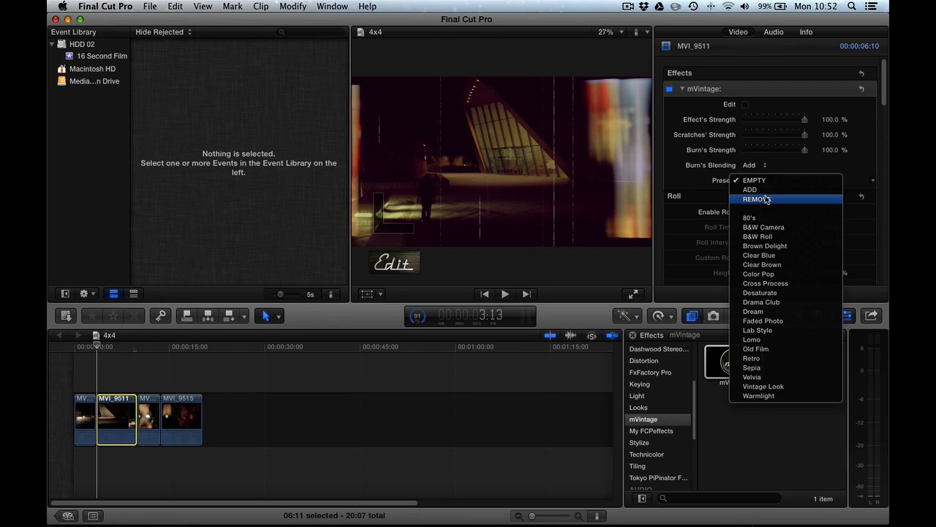
# Choose REMOVE from the mVintage Presets pop-up to strip the effect
pyautogui.click(754, 180)
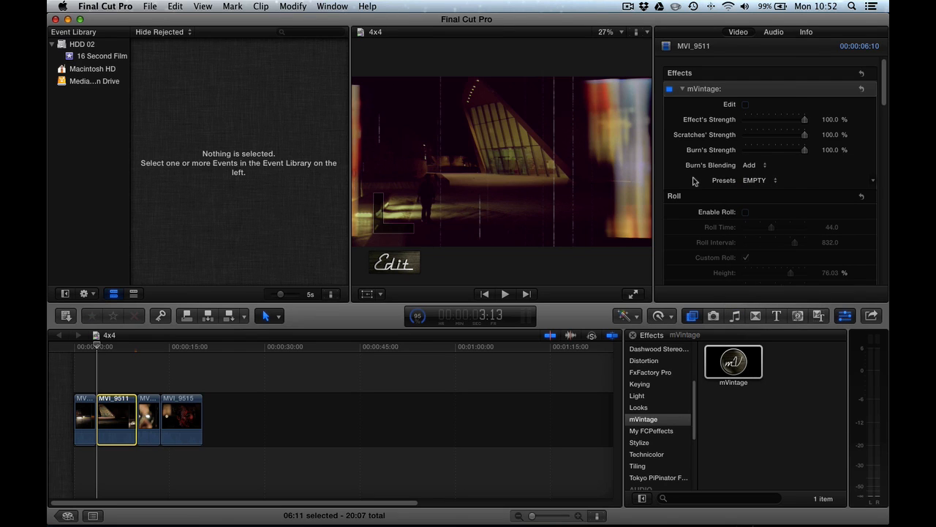
pyautogui.moveTo(563, 226)
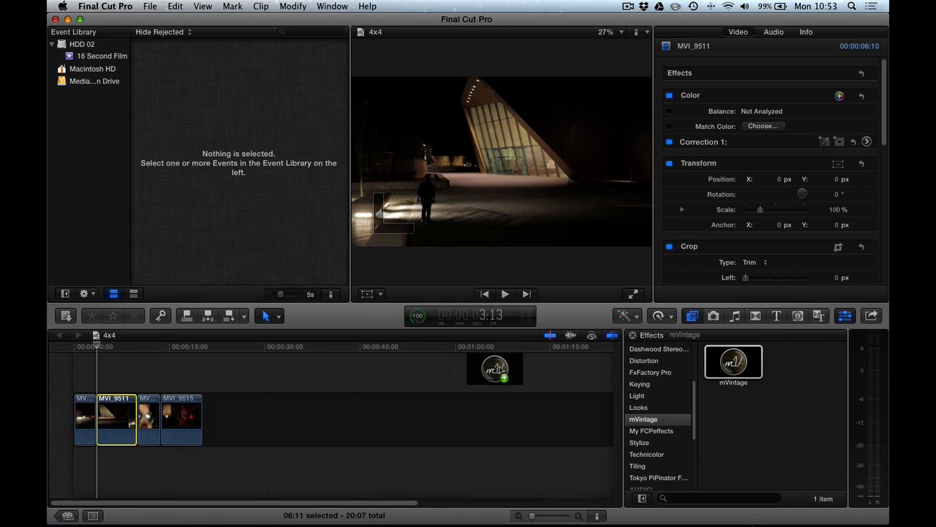
# Reapply mVintage to MVI_9511, choose the B&W Roll preset, and preview it
pyautogui.doubleClick(733, 362)
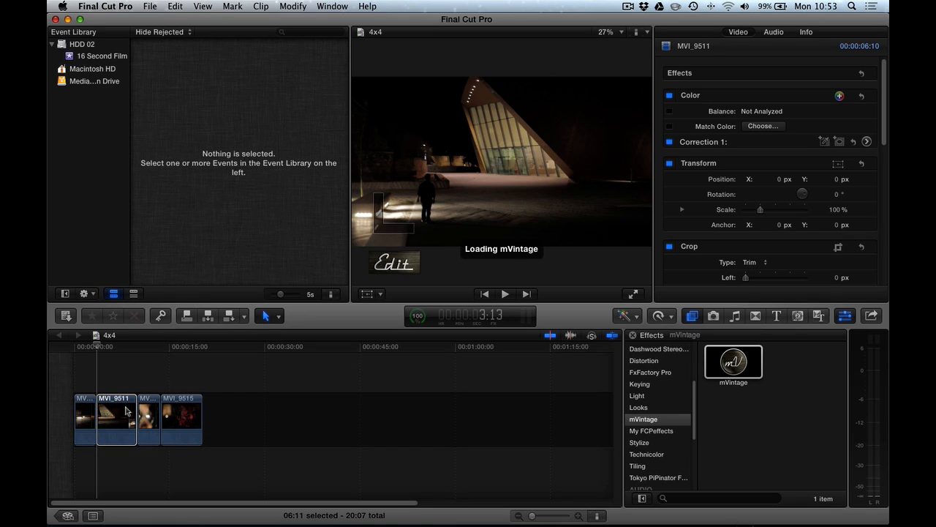
pyautogui.doubleClick(733, 362)
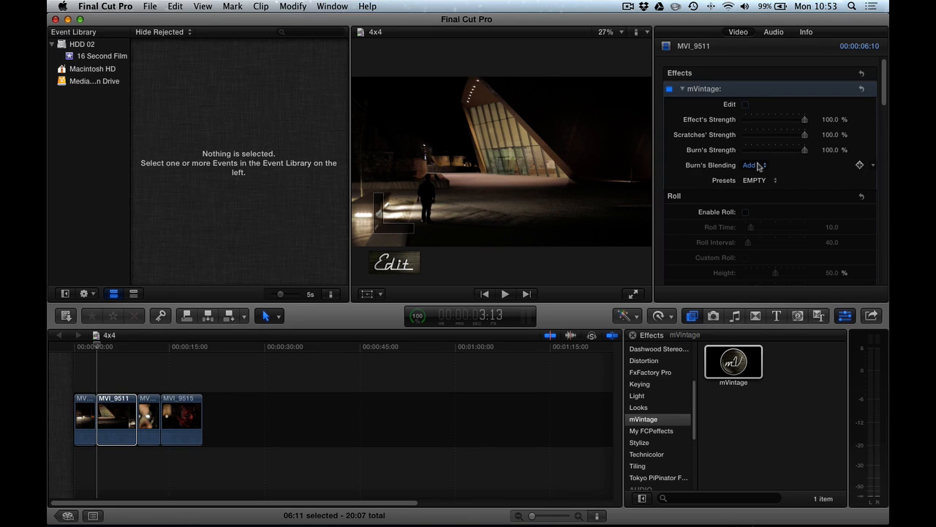
pyautogui.click(759, 180)
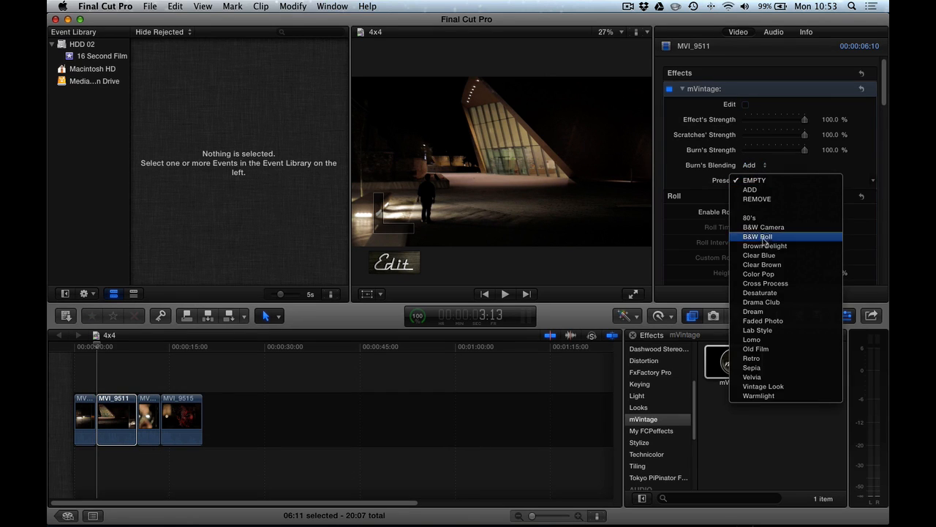
pyautogui.click(758, 237)
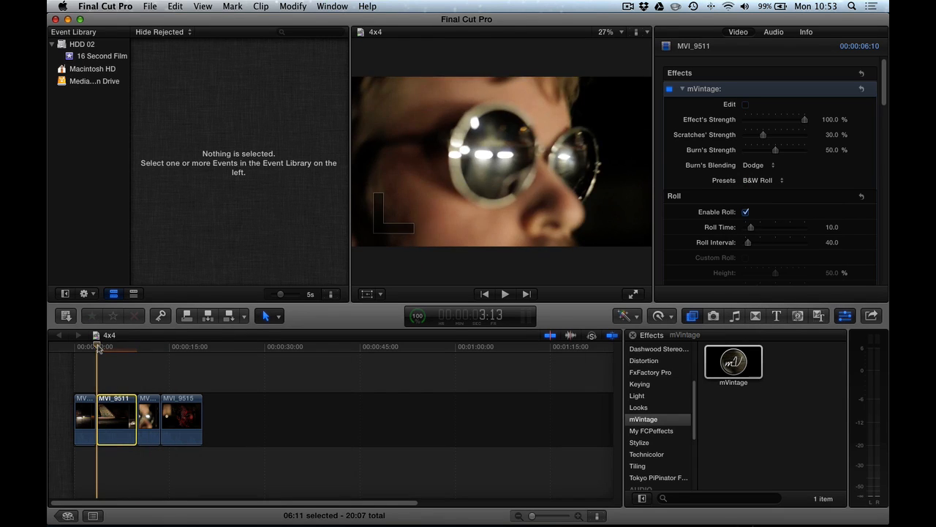
pyautogui.click(504, 294)
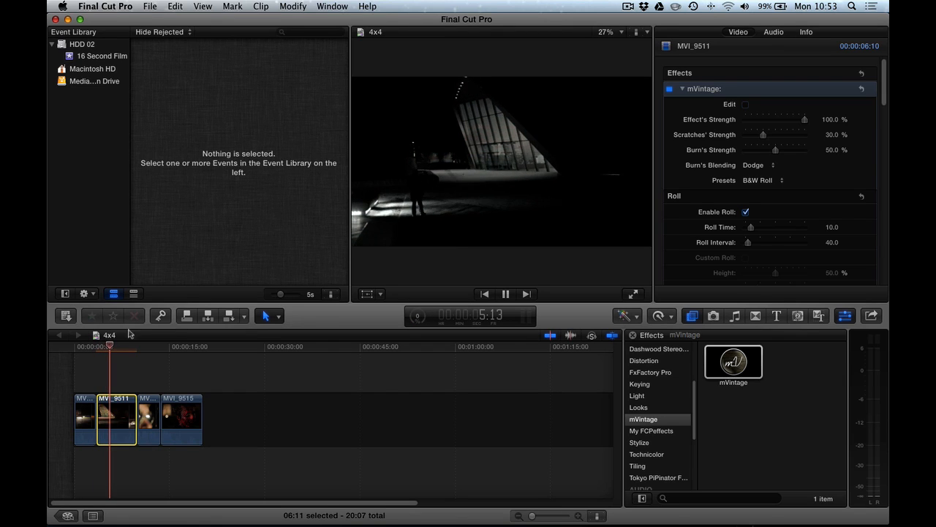
pyautogui.click(505, 294)
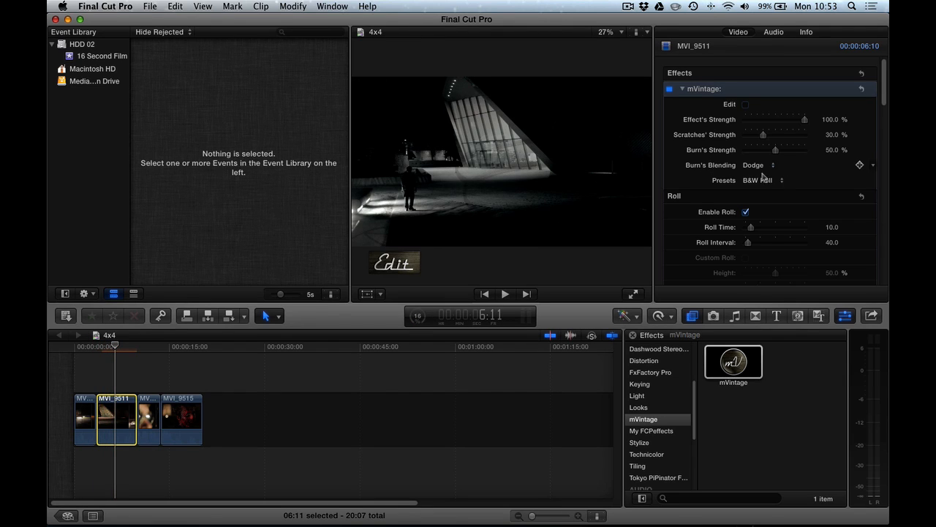
# Set MVI_9511's mVintage burn blending to Add and apply the Lomo preset
pyautogui.click(759, 165)
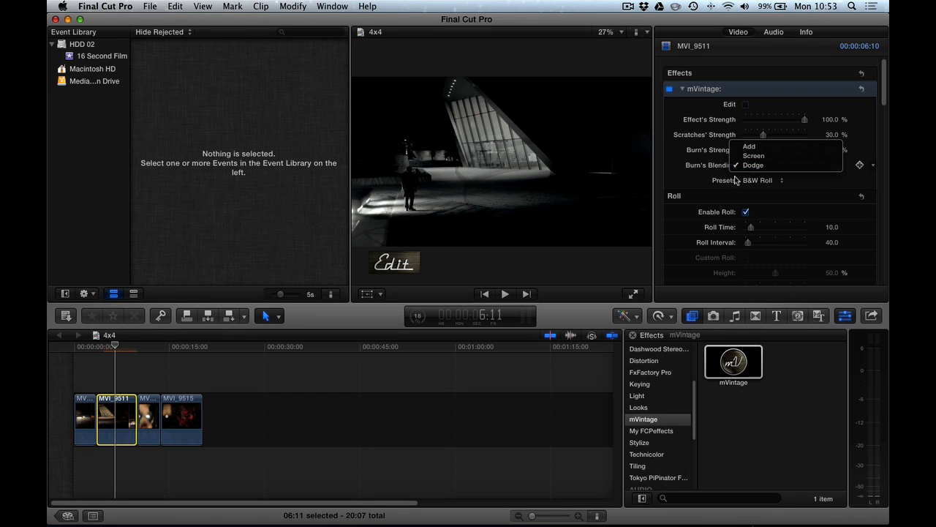
pyautogui.moveTo(750, 146)
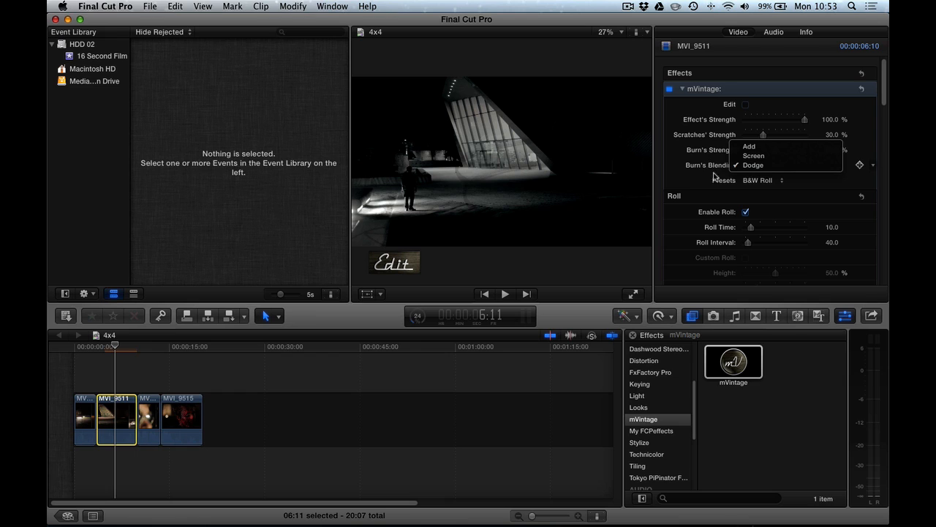
pyautogui.moveTo(749, 146)
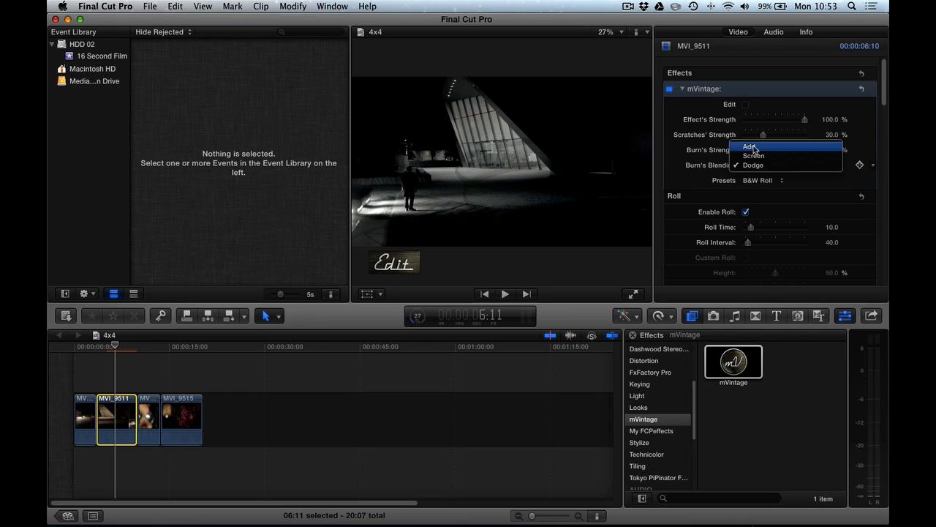
pyautogui.click(753, 165)
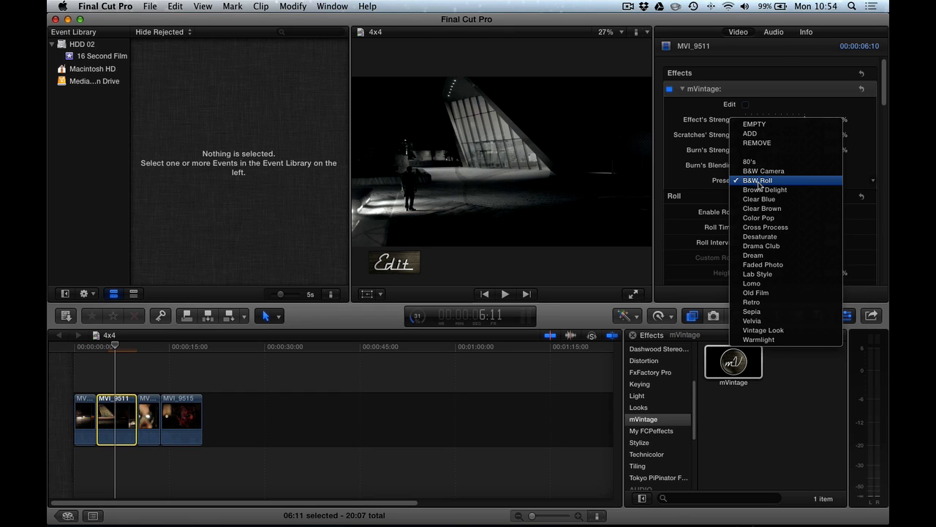
pyautogui.click(752, 283)
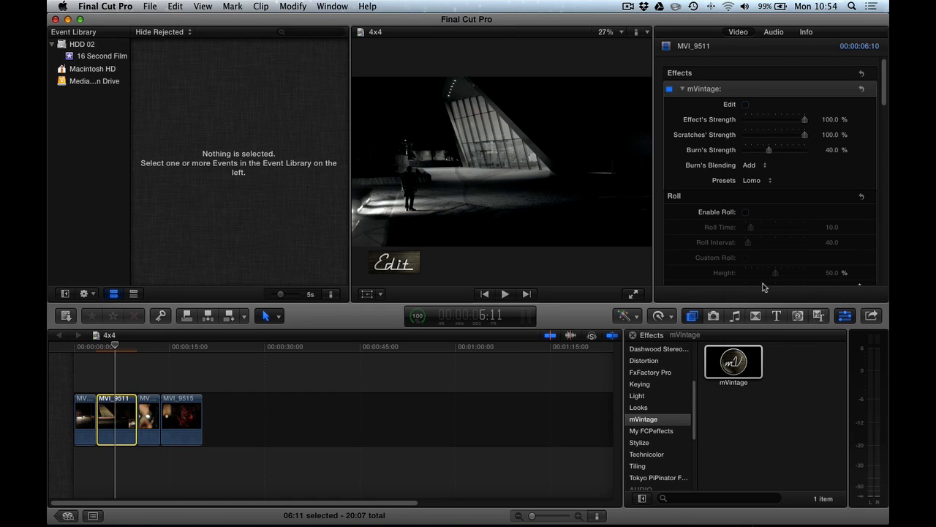
pyautogui.click(115, 346)
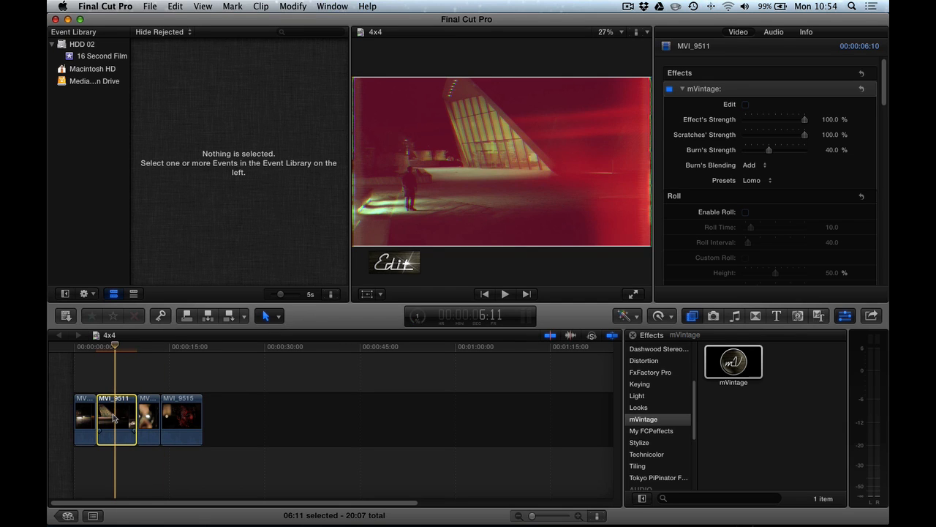
# Paste MVI_9511's mVintage Lomo attributes onto the other three clips, then scrub and play to preview
pyautogui.click(148, 419)
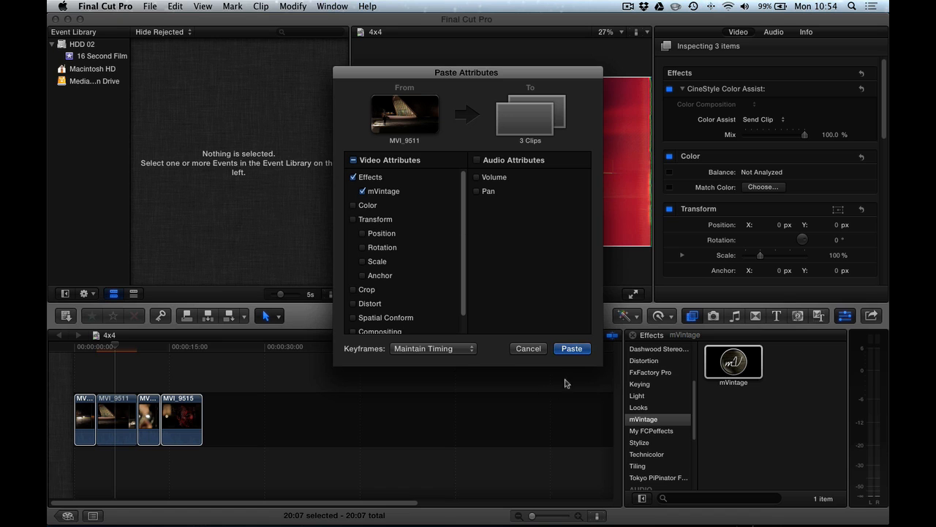
pyautogui.click(572, 348)
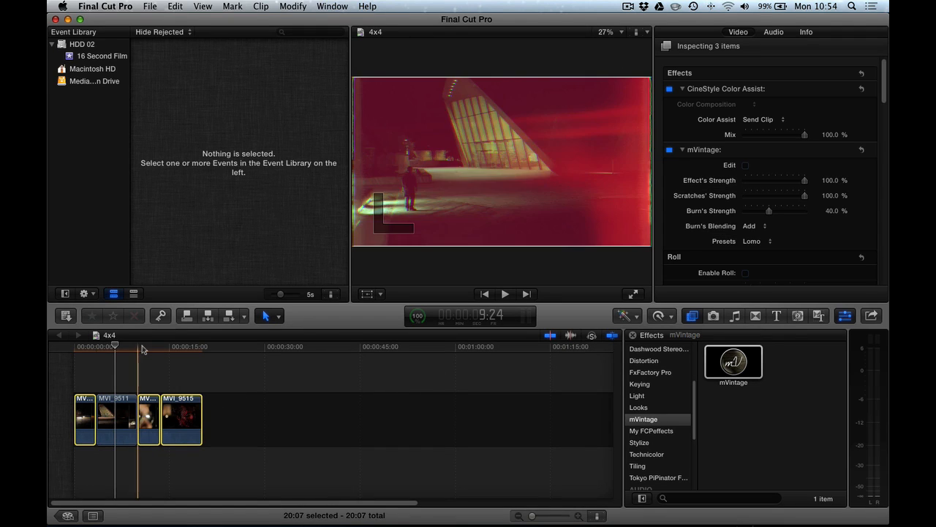
pyautogui.moveTo(115, 345); pyautogui.dragTo(138, 345)
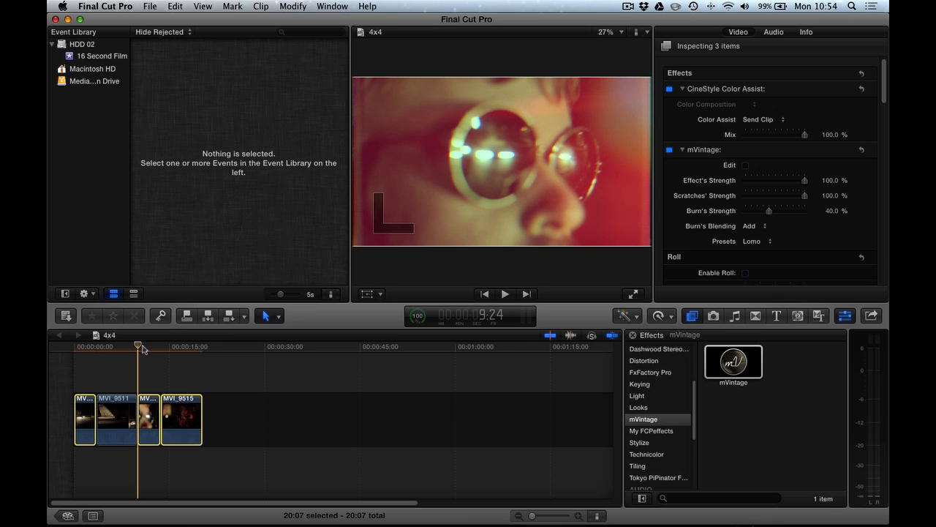
pyautogui.click(505, 294)
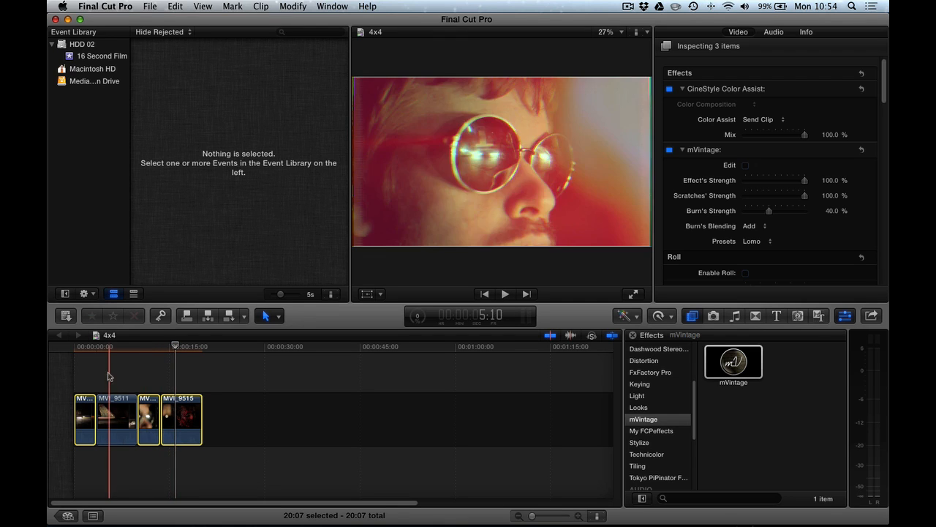
pyautogui.click(116, 419)
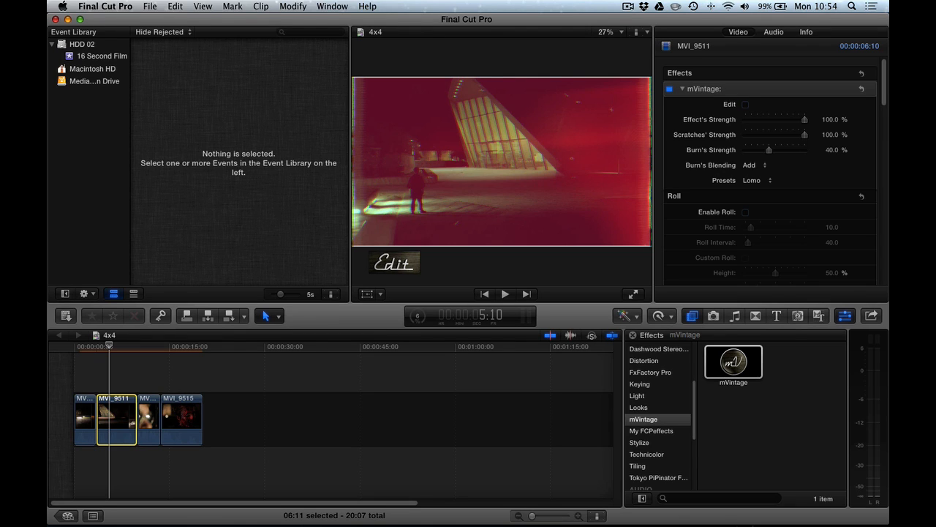
pyautogui.click(733, 362)
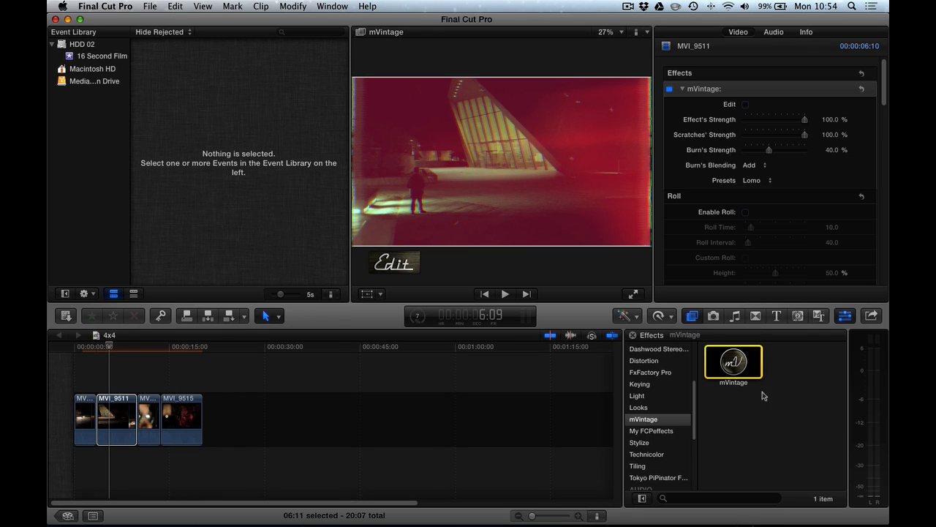